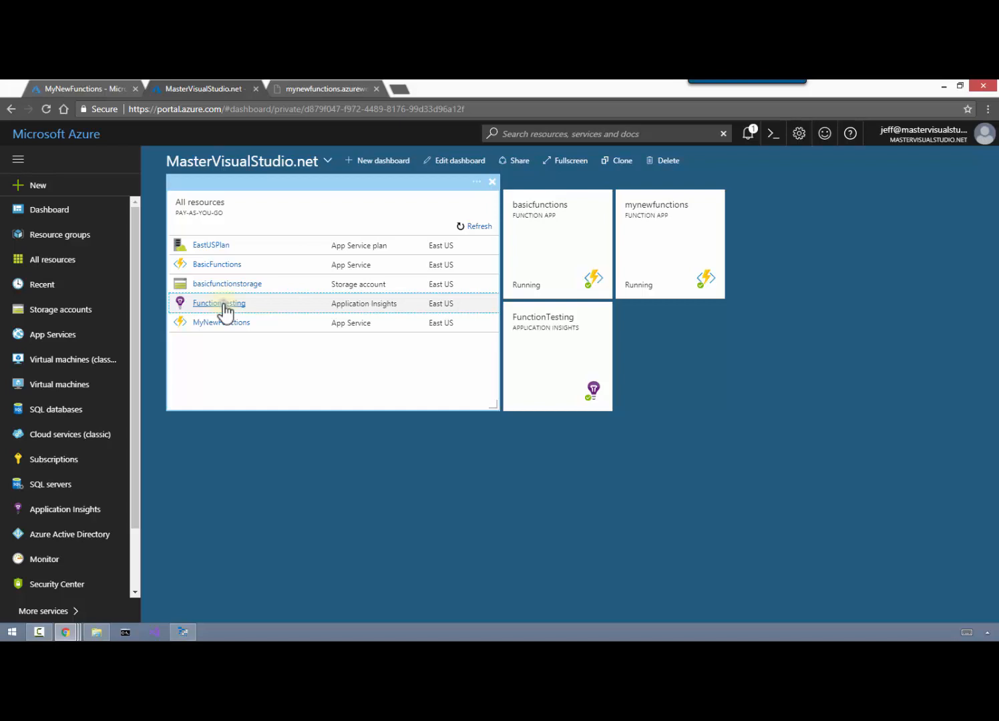
- Copy the FunctionTesting instrumentation key from its Properties page and return to MyNewFunctions
left_click(219, 303)
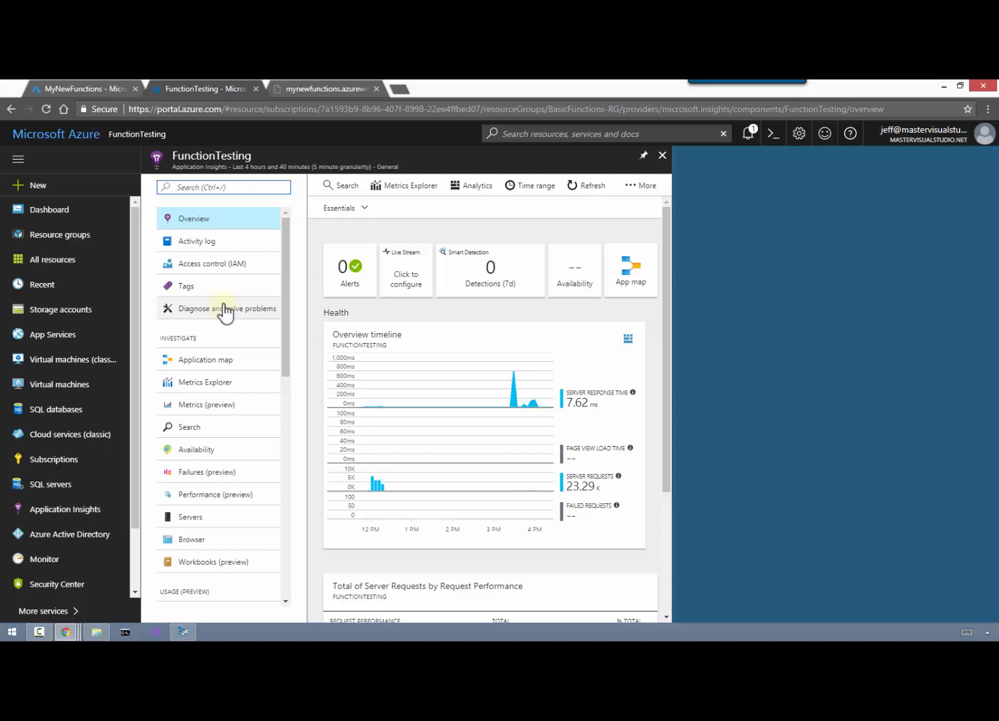
scroll("down", 3)
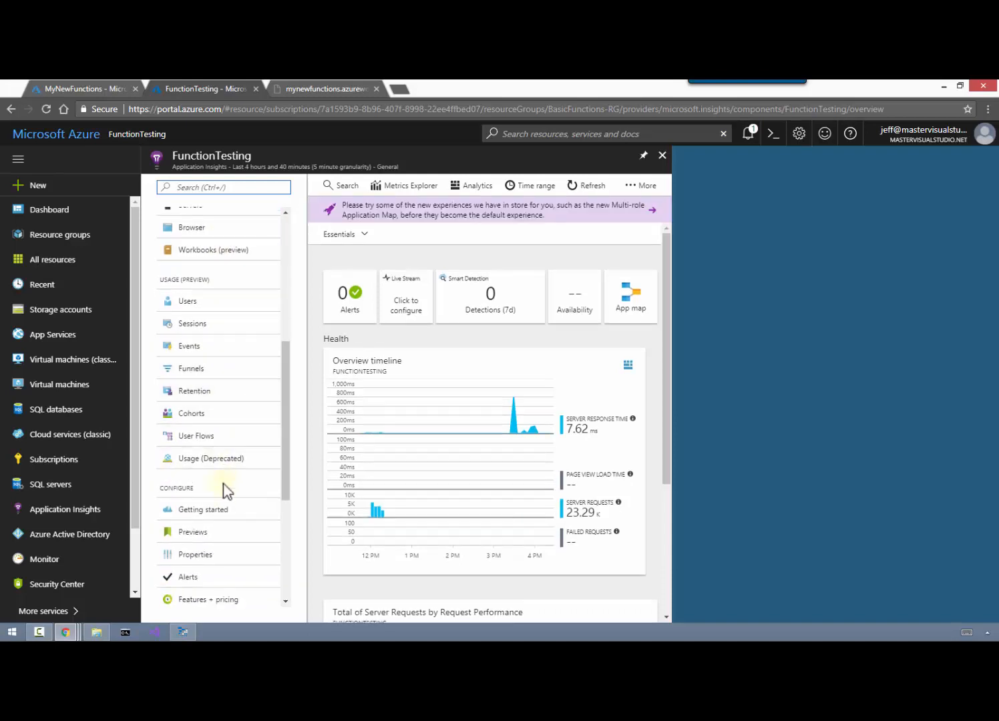
left_click(195, 554)
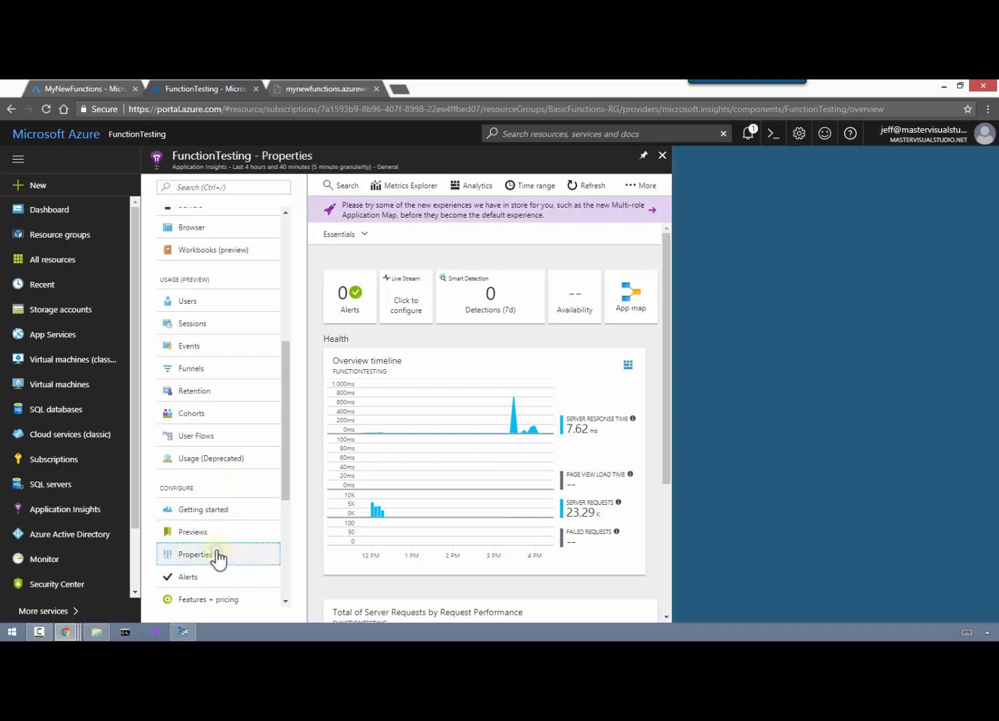
left_click(195, 554)
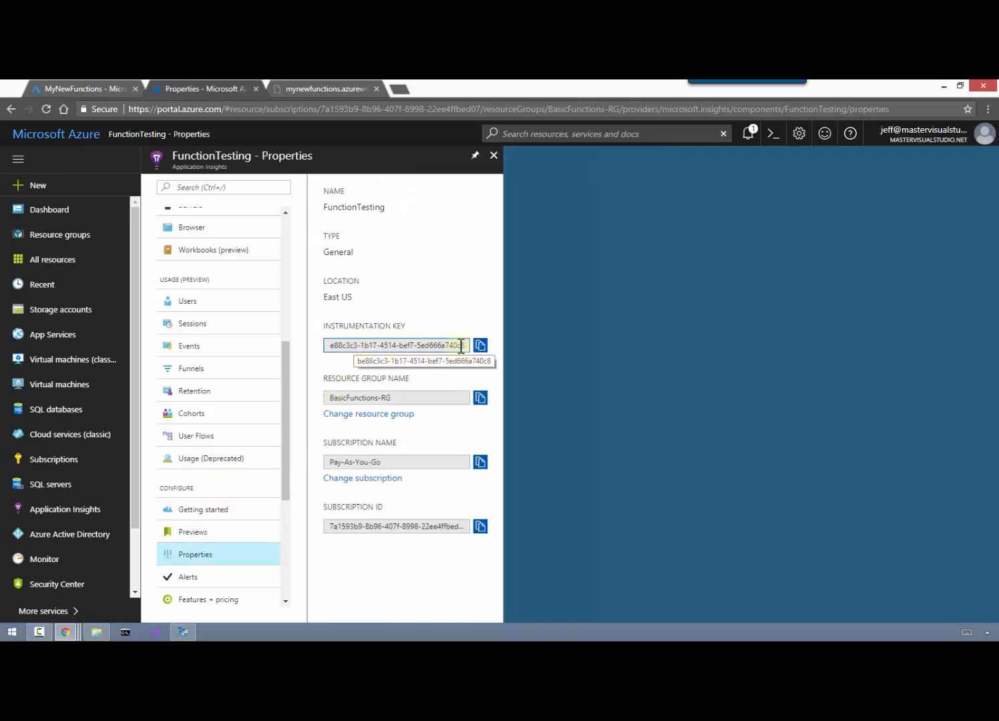
left_click(480, 345)
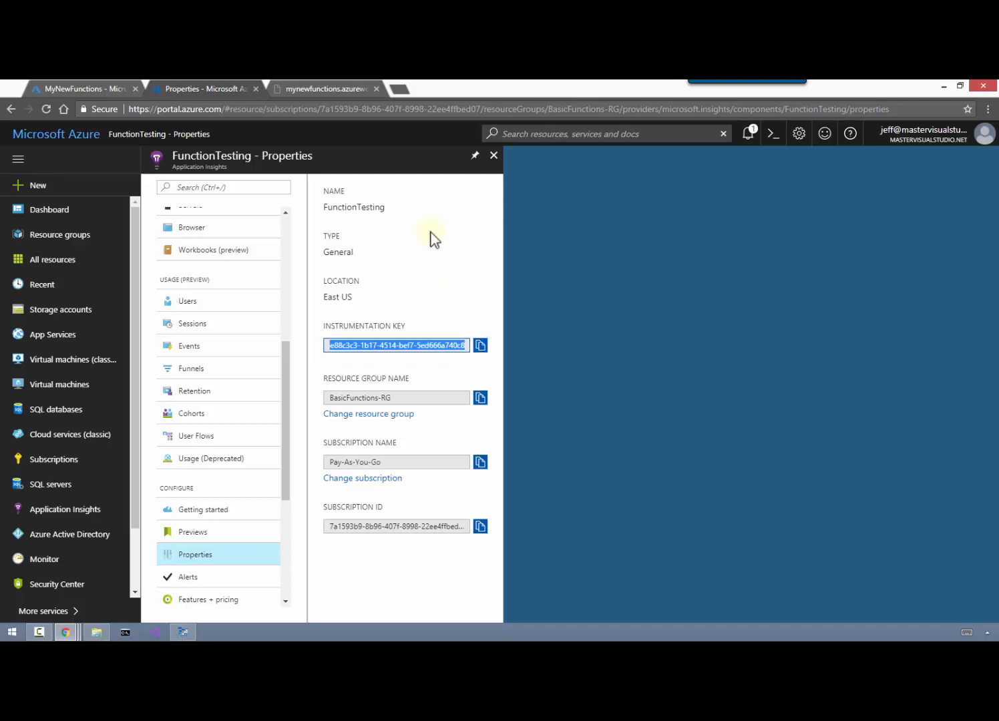
left_click(80, 88)
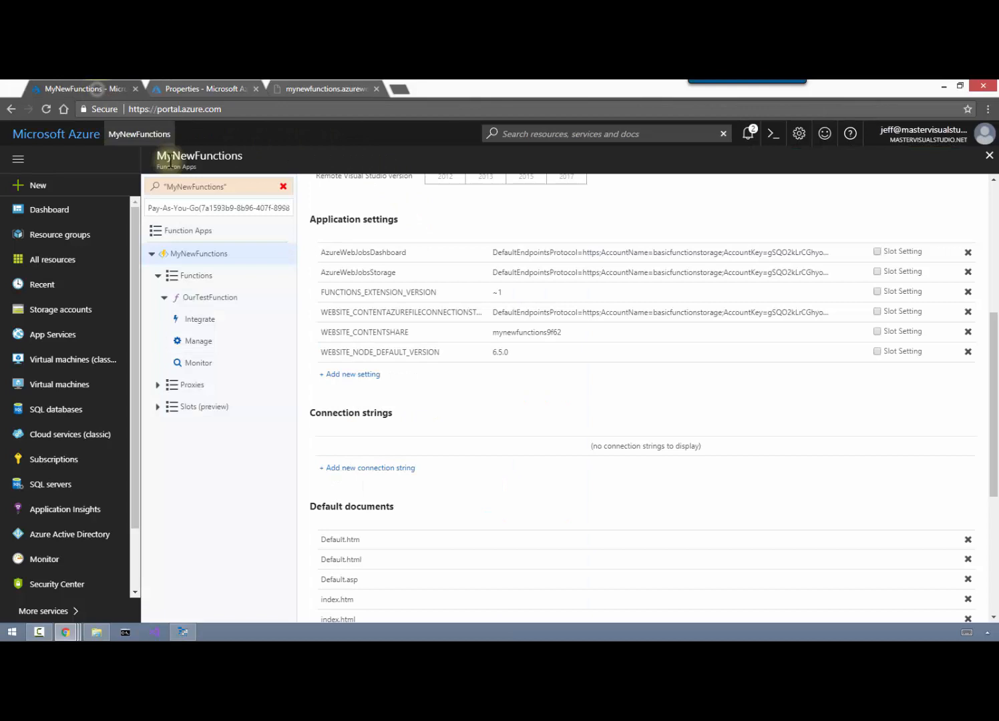
mouse_move(345, 379)
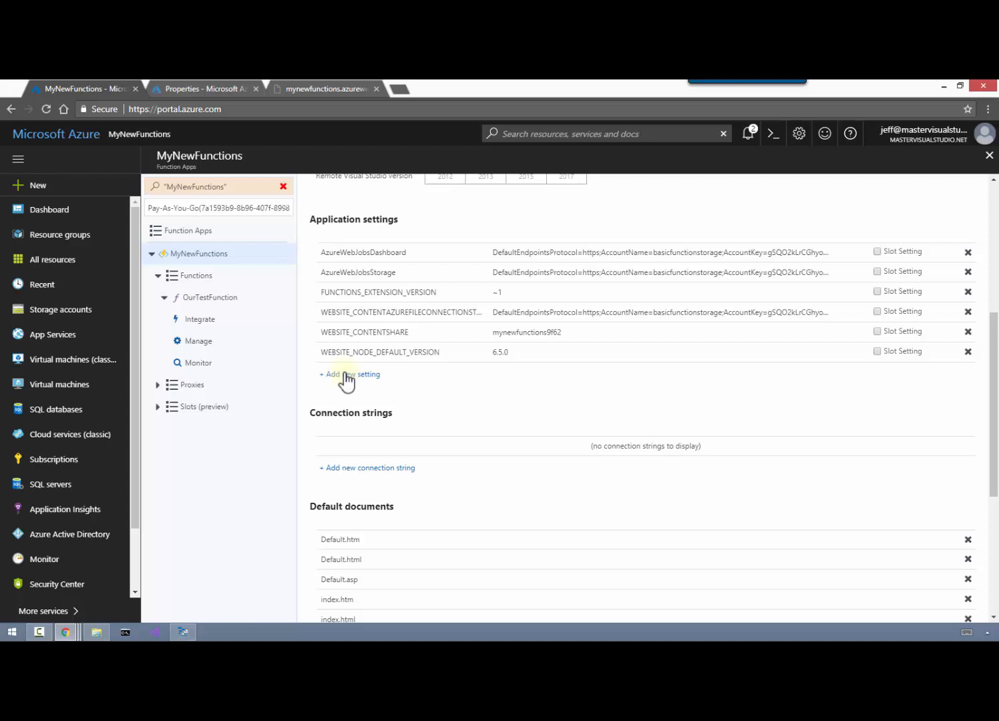
left_click(348, 374)
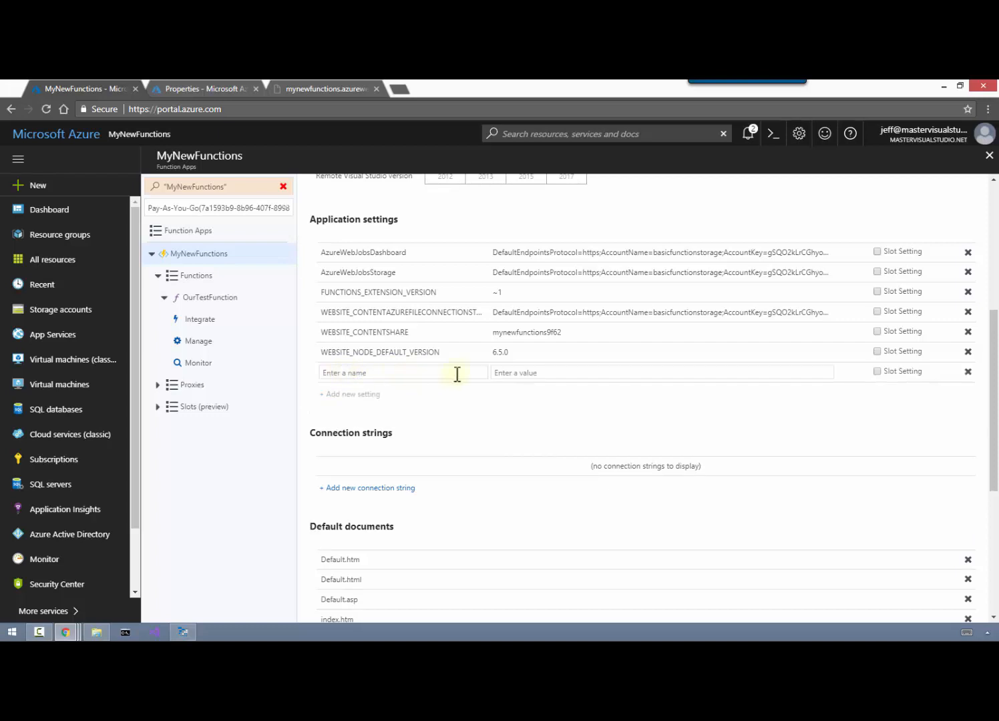
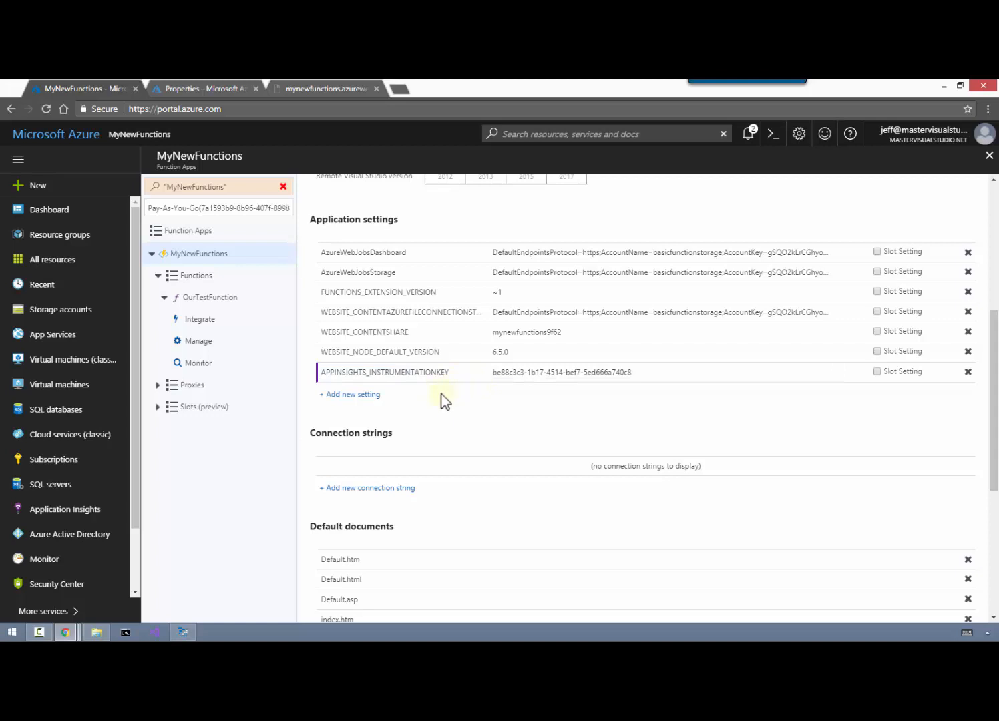
scroll("up", 3)
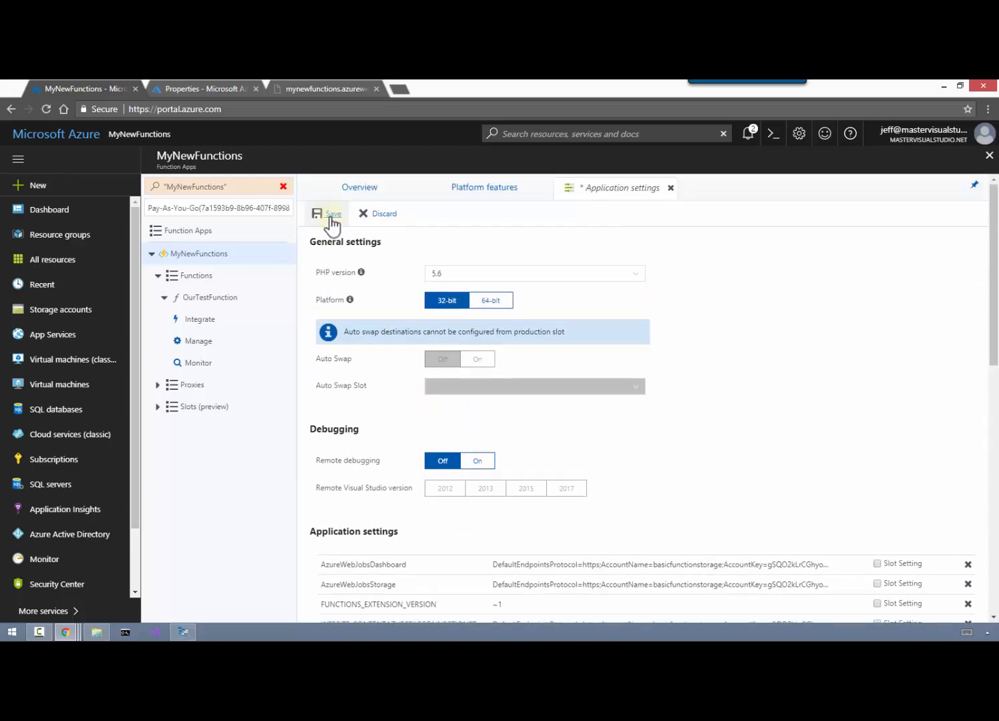
left_click(326, 214)
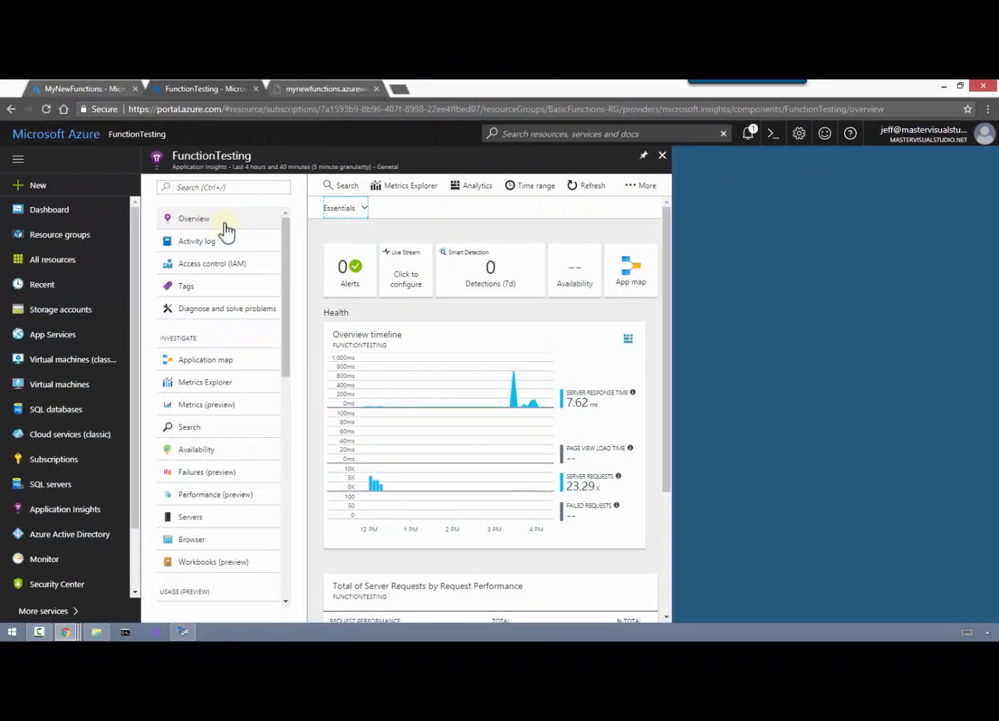
mouse_move(243, 237)
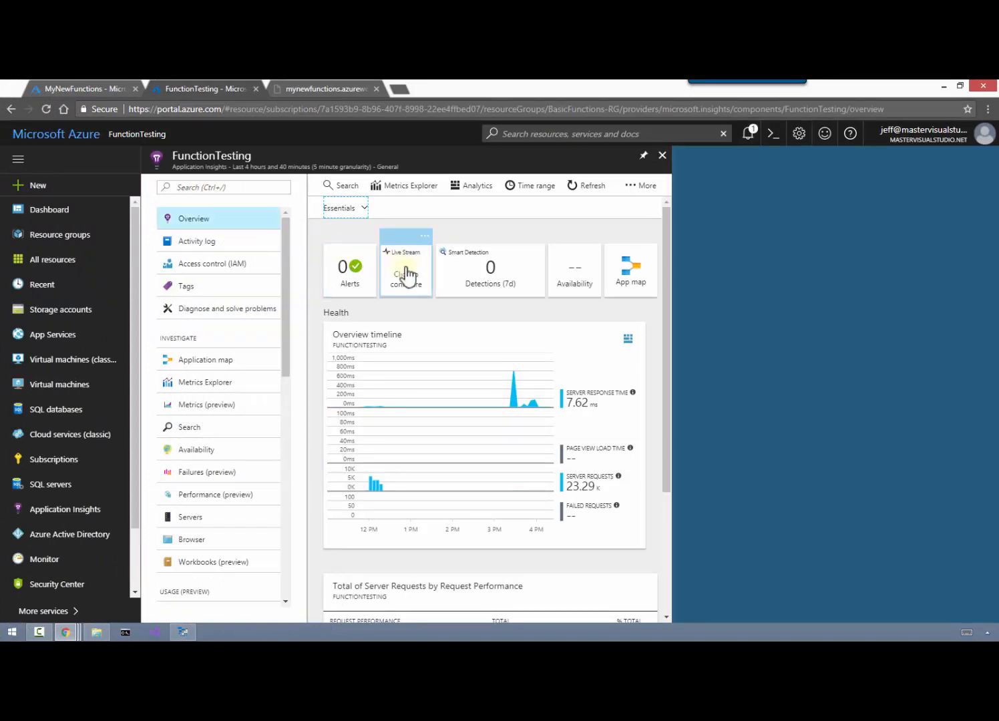
left_click(406, 267)
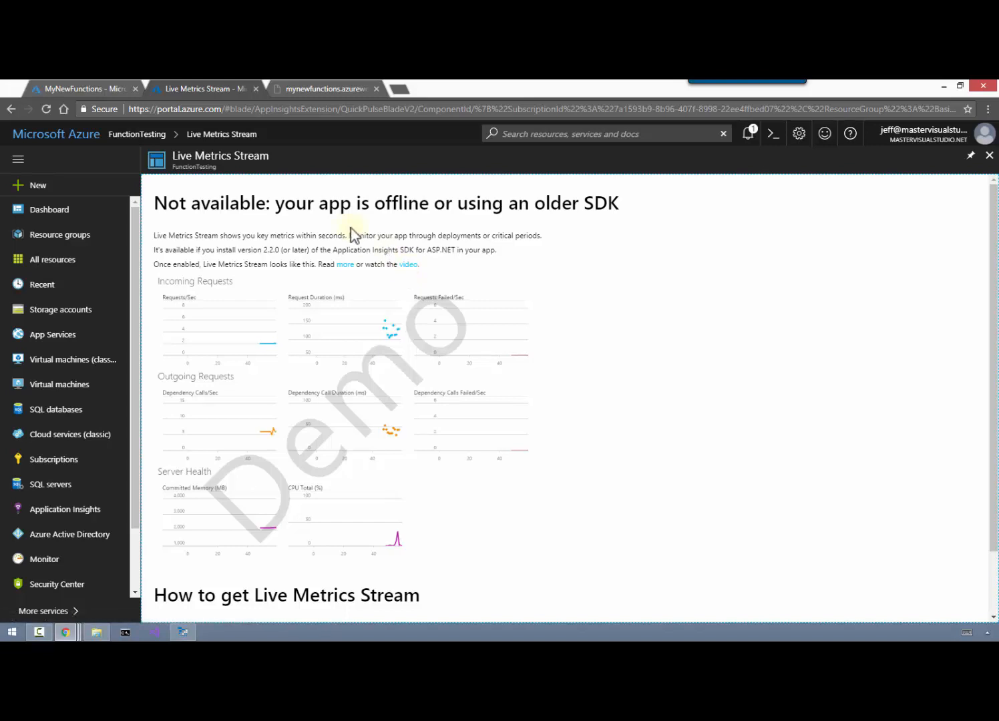
mouse_move(307, 144)
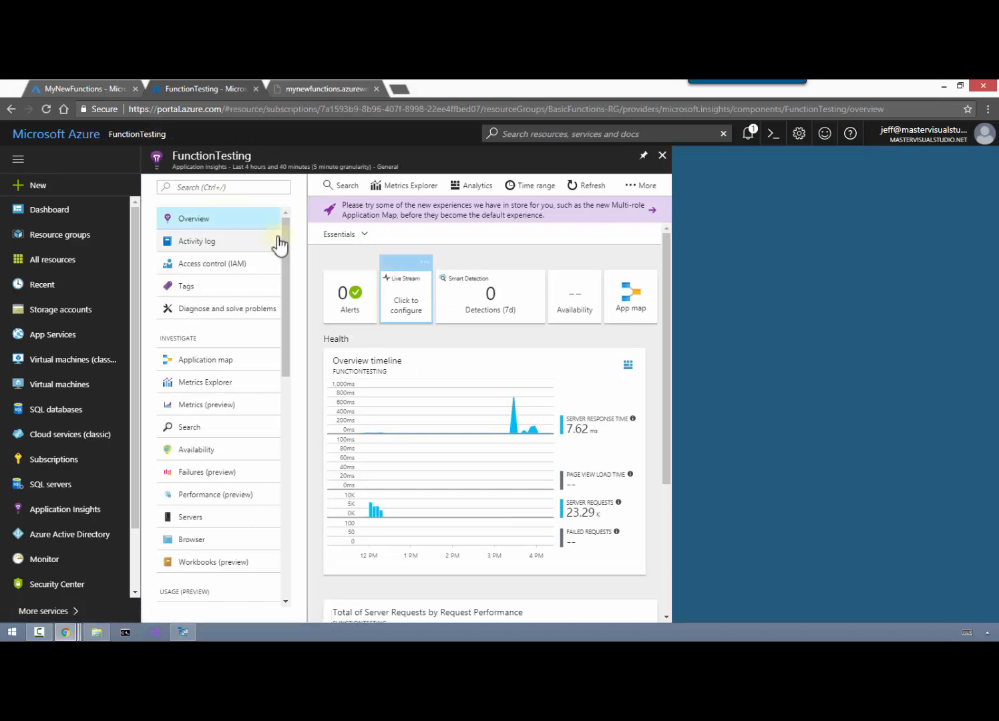
mouse_move(247, 284)
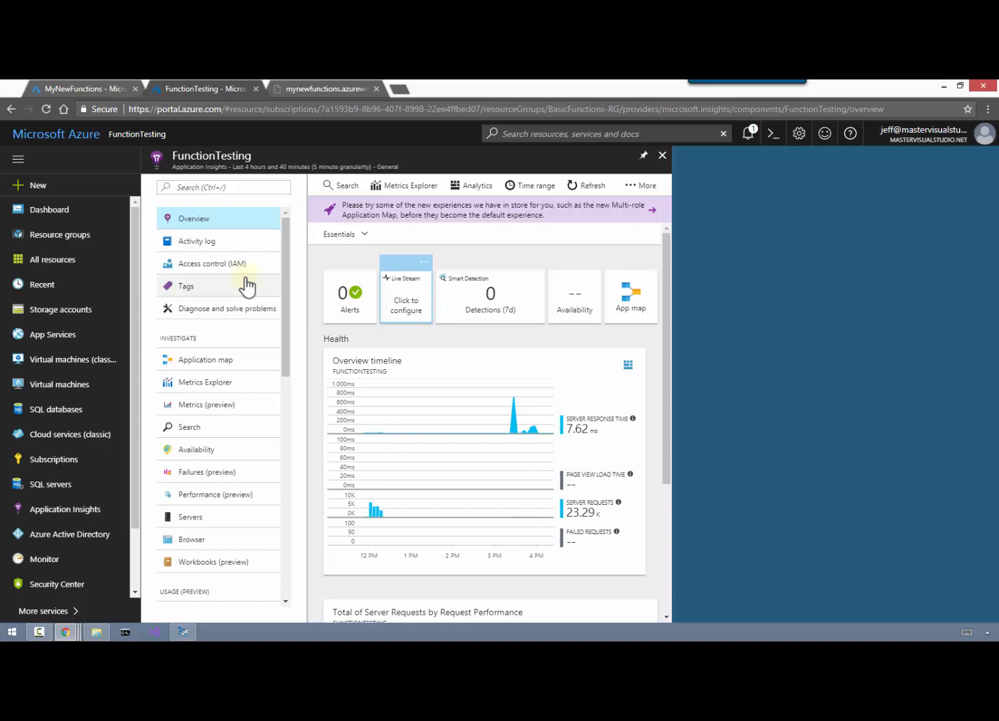
mouse_move(194, 148)
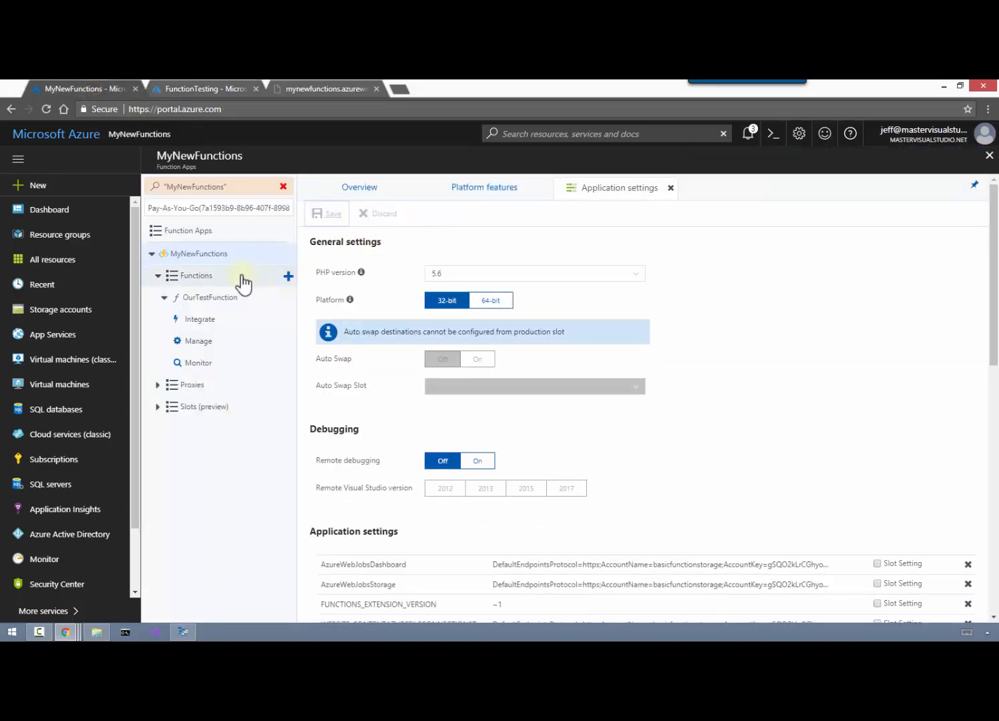
- Run OurTestFunction with the Azure123 test request, then return to the FunctionTesting overview
left_click(208, 296)
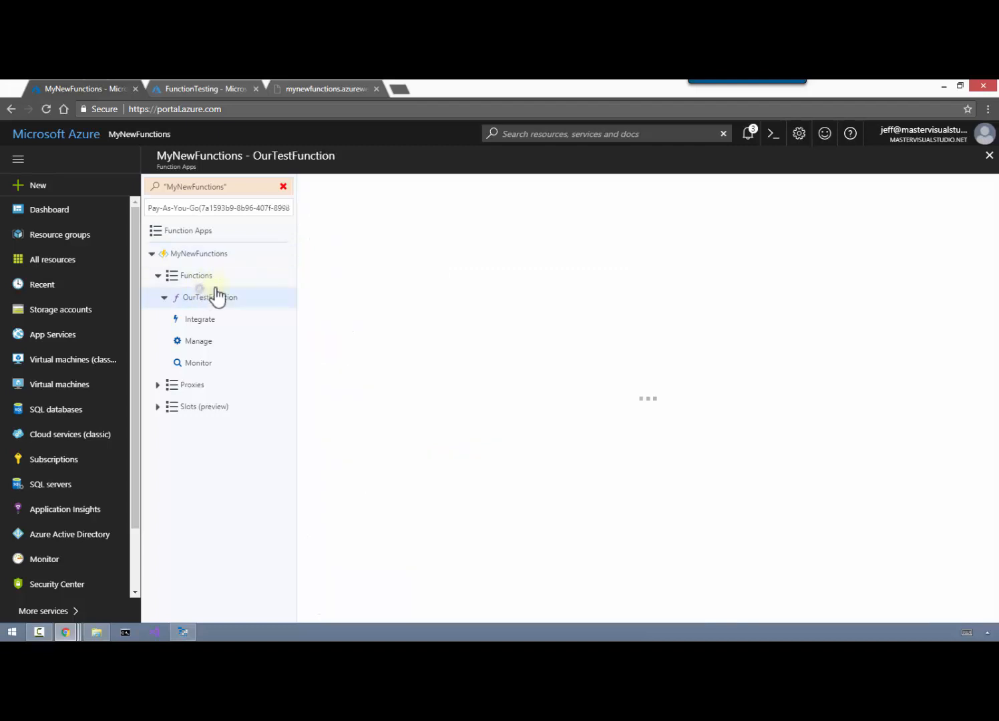
left_click(208, 296)
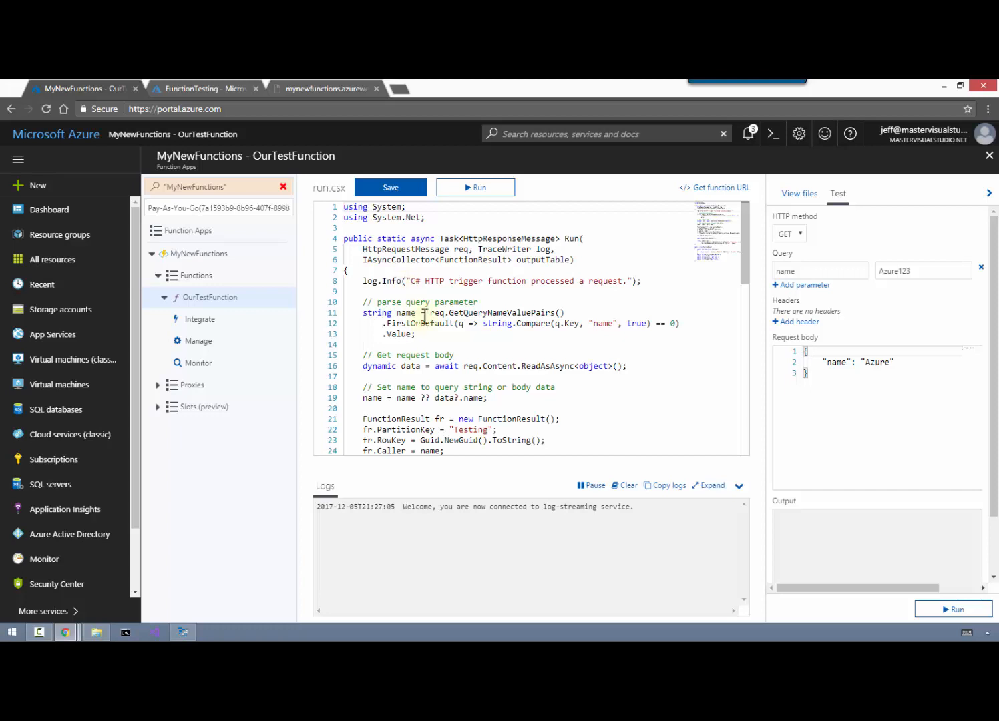
left_click(475, 187)
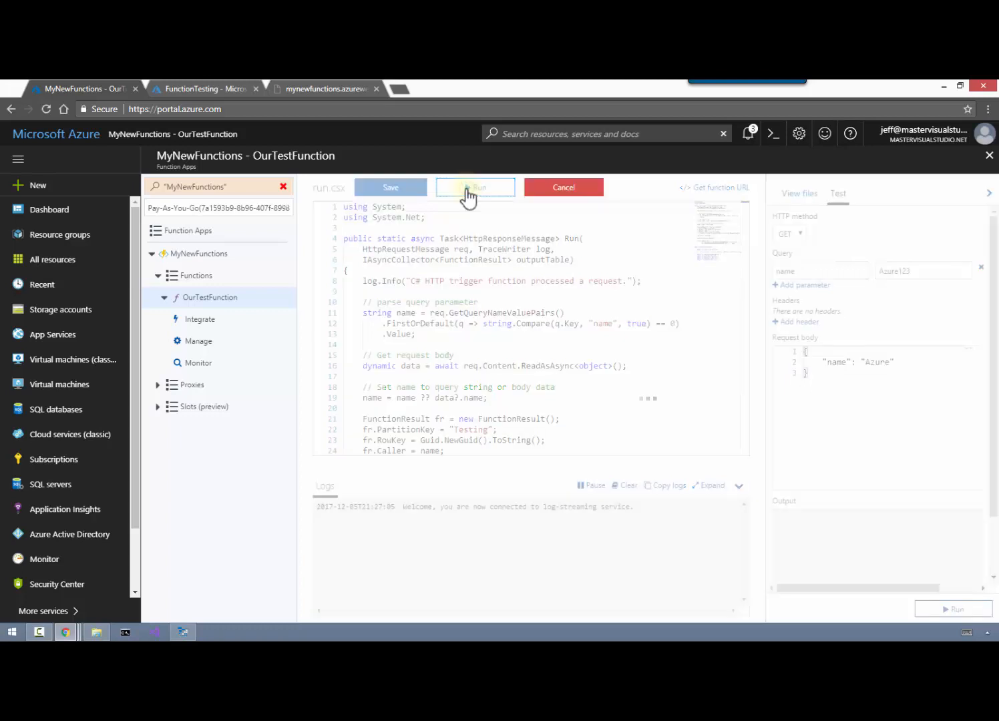
left_click(475, 187)
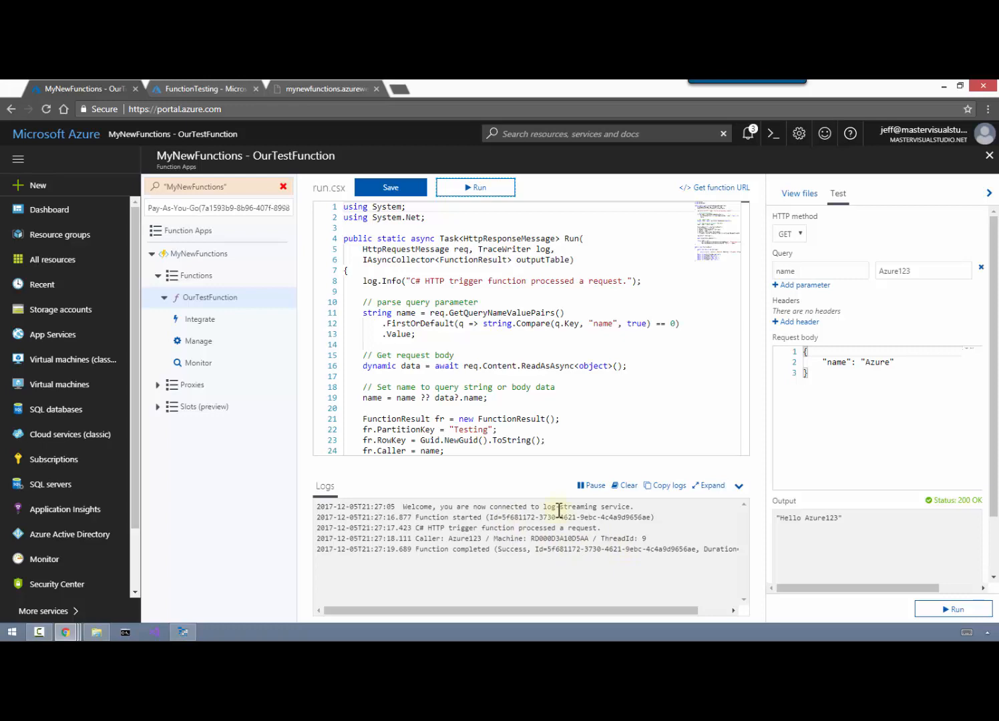
left_click(200, 88)
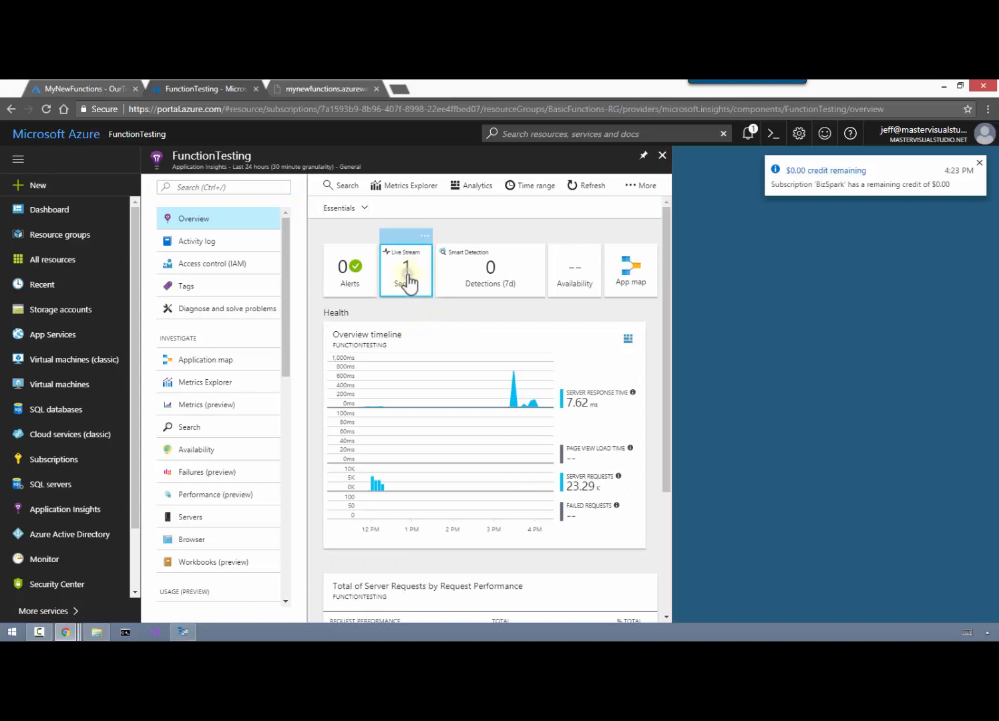
- Start the Live Metrics Stream for FunctionTesting from its overview tile
left_click(406, 270)
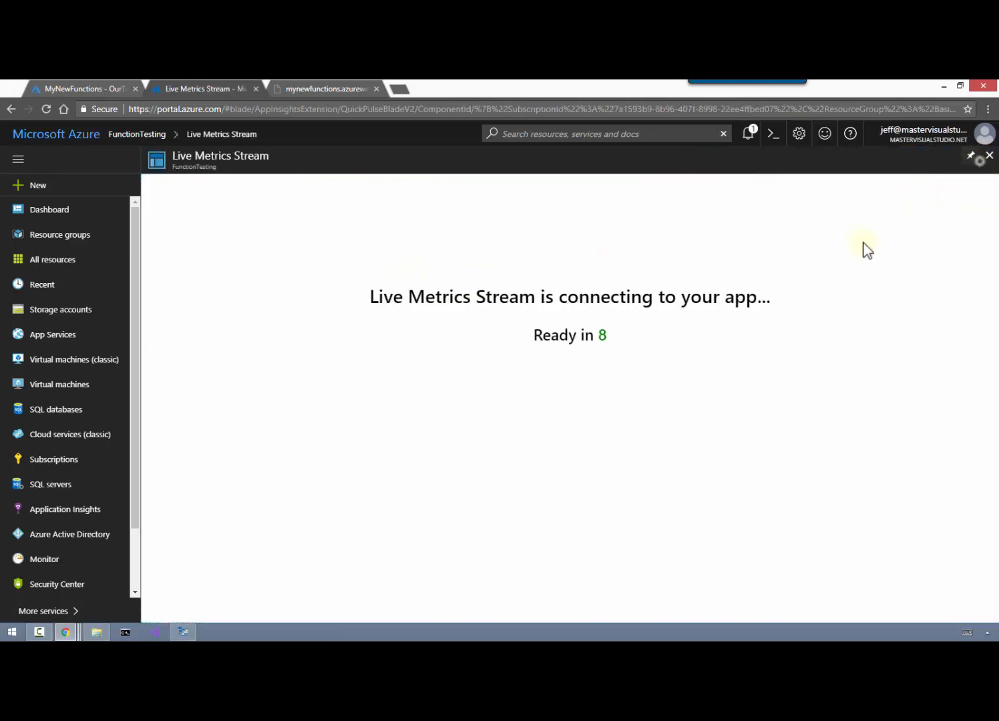
mouse_move(533, 414)
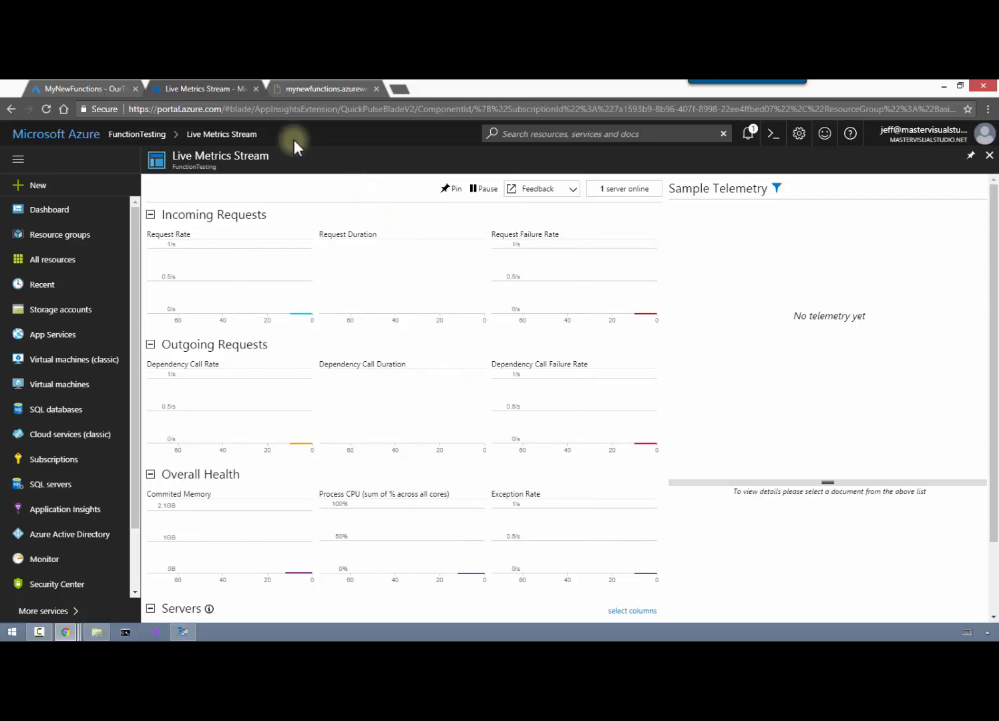
mouse_move(100, 91)
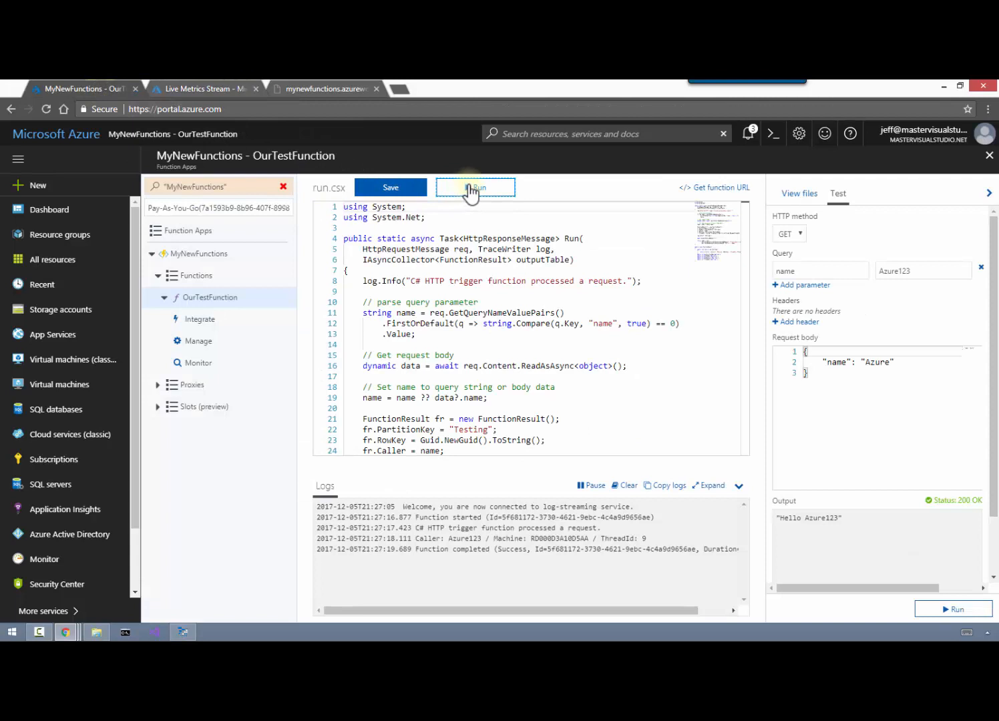
mouse_move(719, 200)
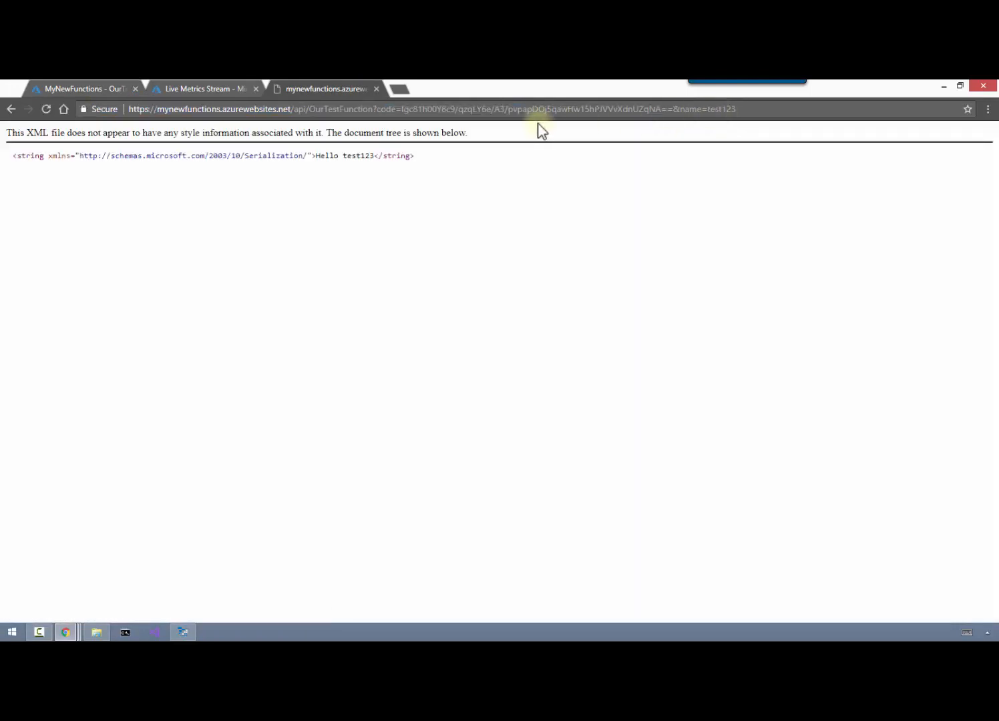
left_click(200, 88)
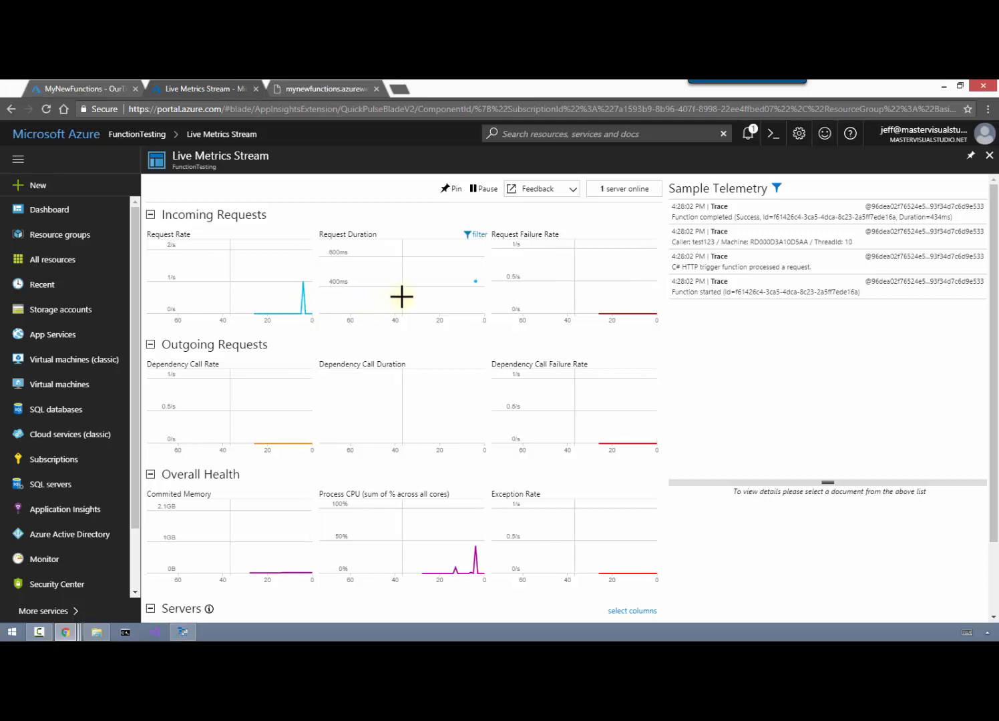
mouse_move(443, 564)
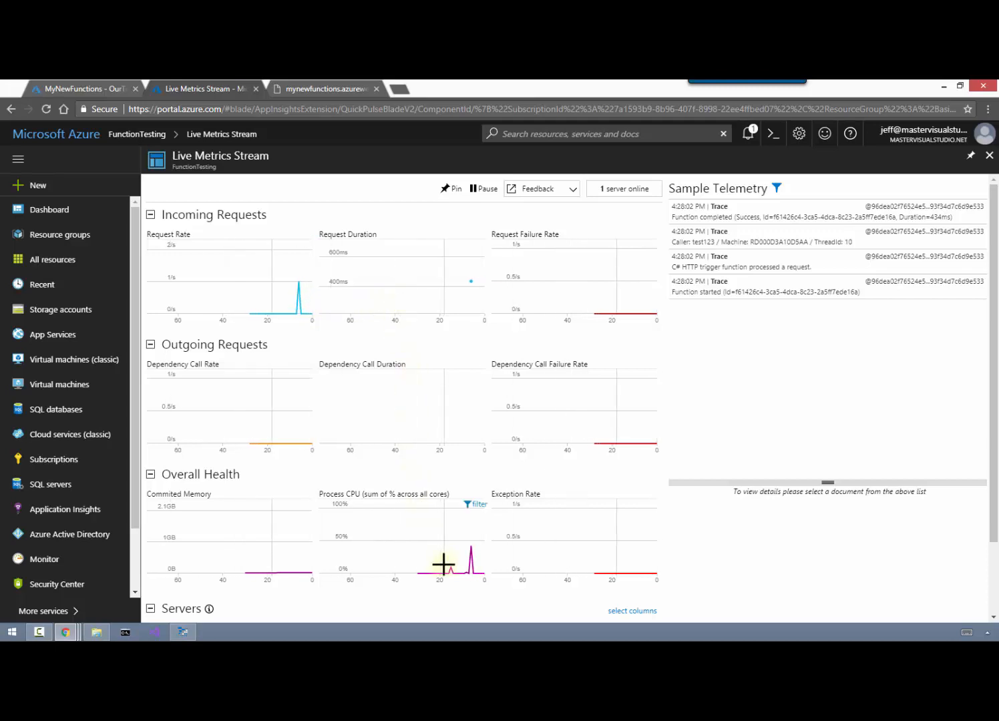
scroll("down", 3)
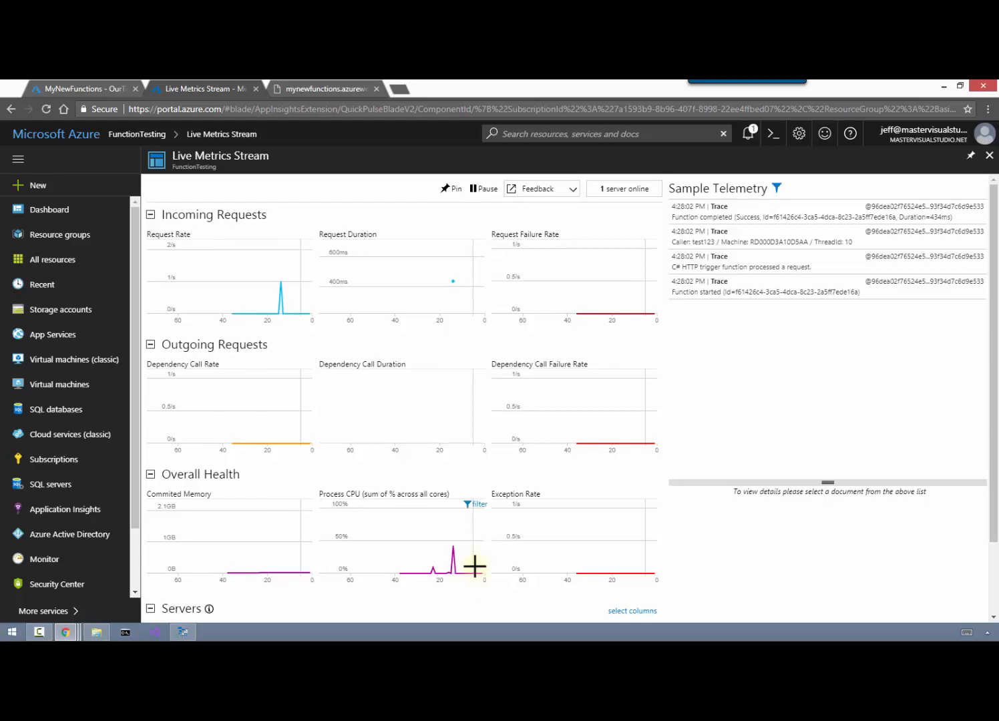
mouse_move(640, 225)
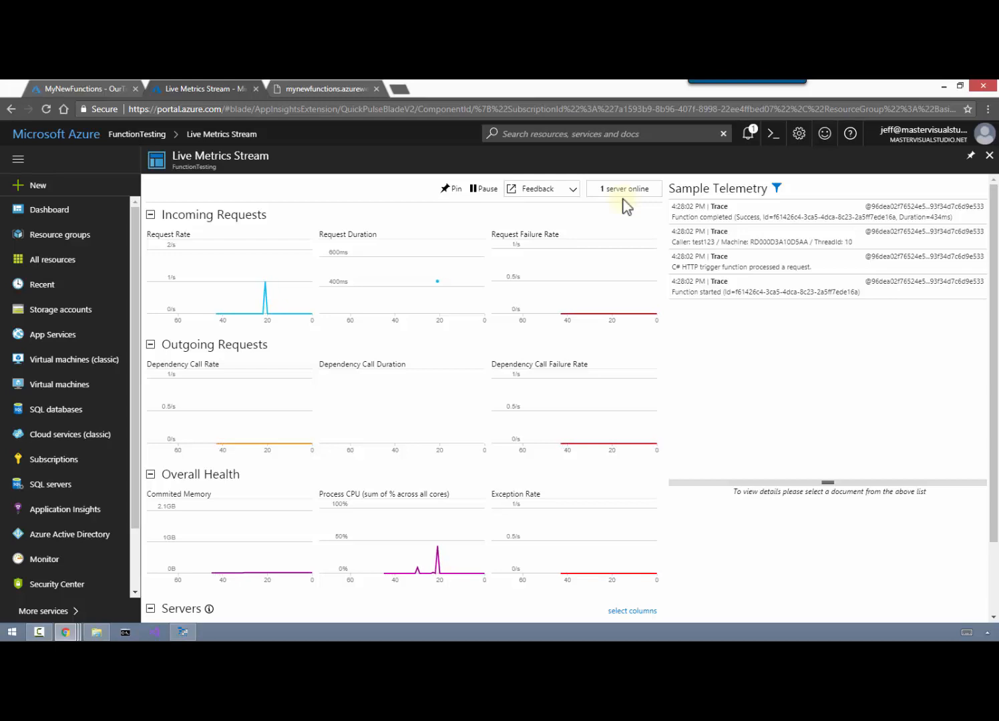
mouse_move(410, 348)
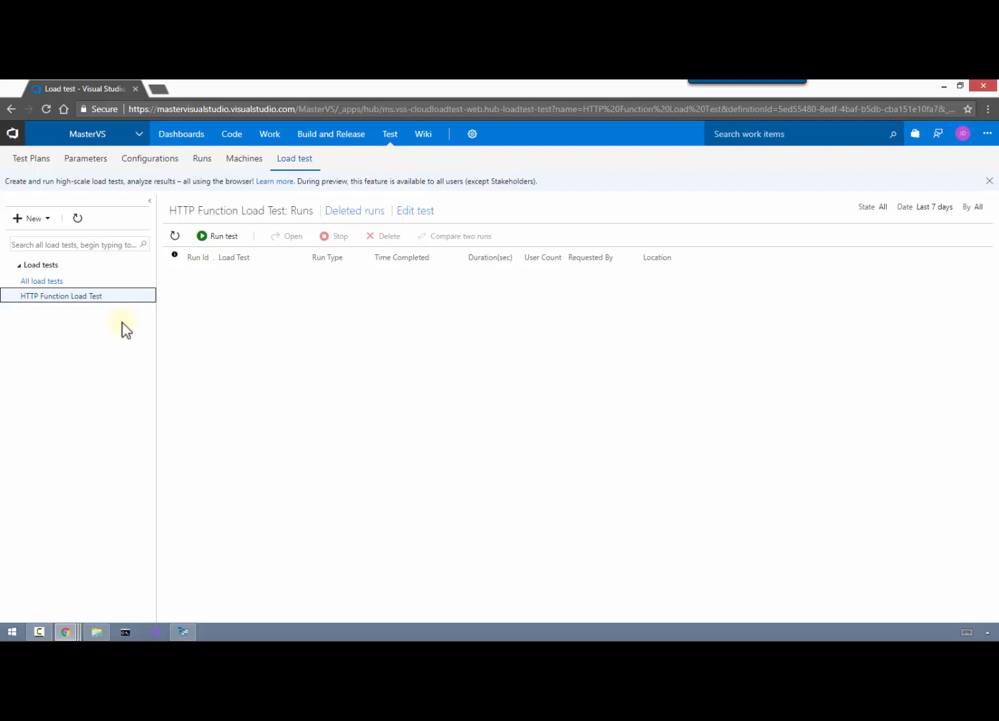
mouse_move(100, 297)
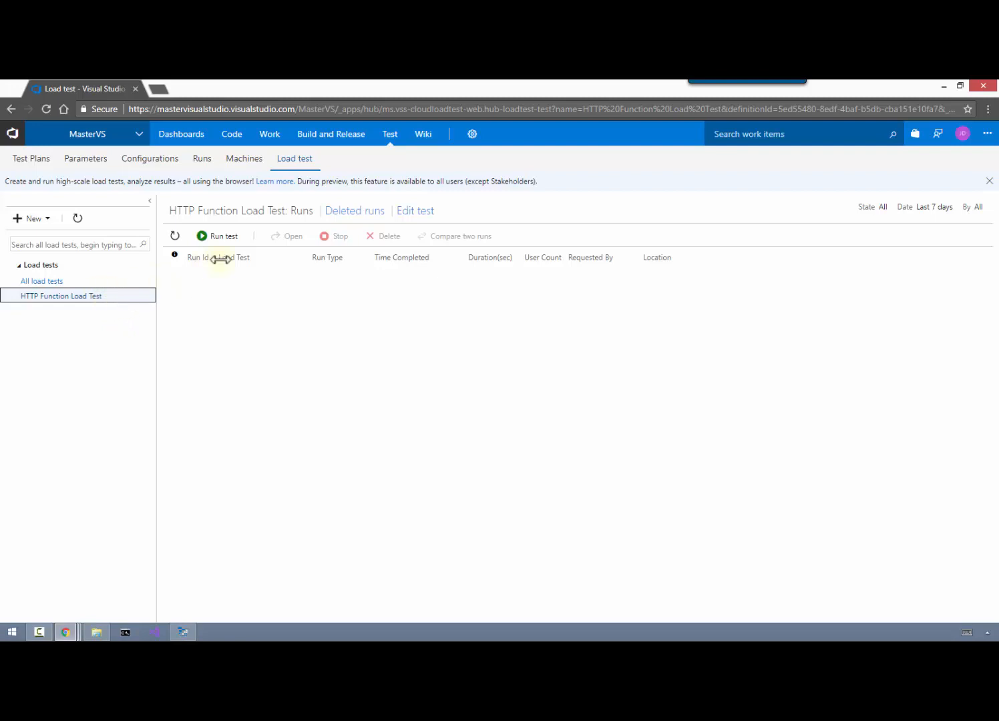
- Set the load test request URL's name parameter to Azure123 and save the test
left_click(414, 211)
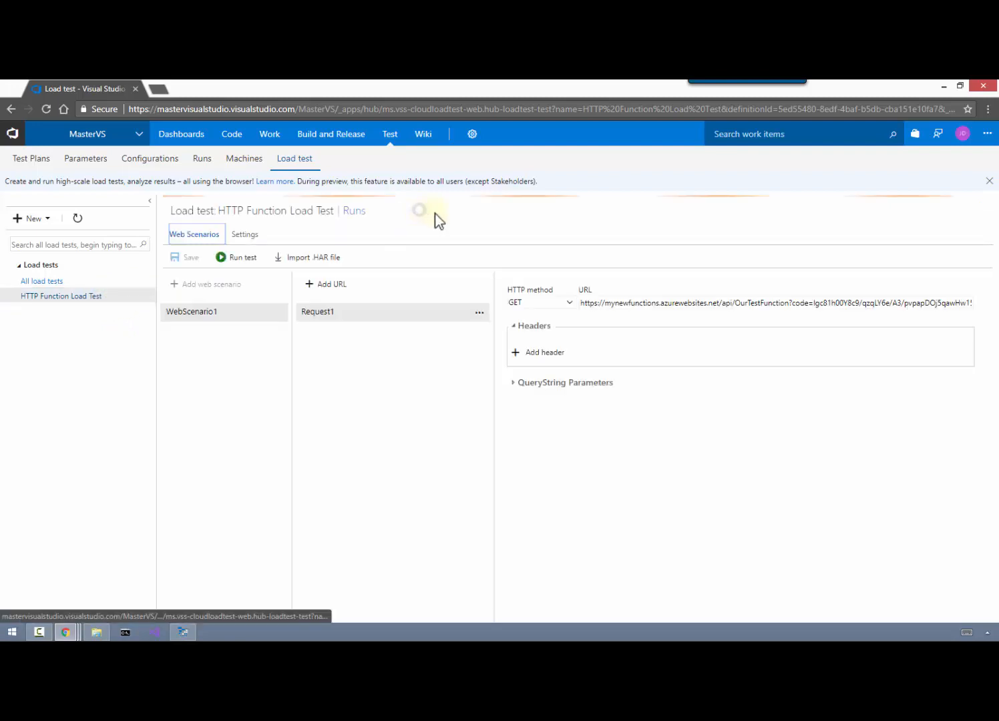
left_click(673, 304)
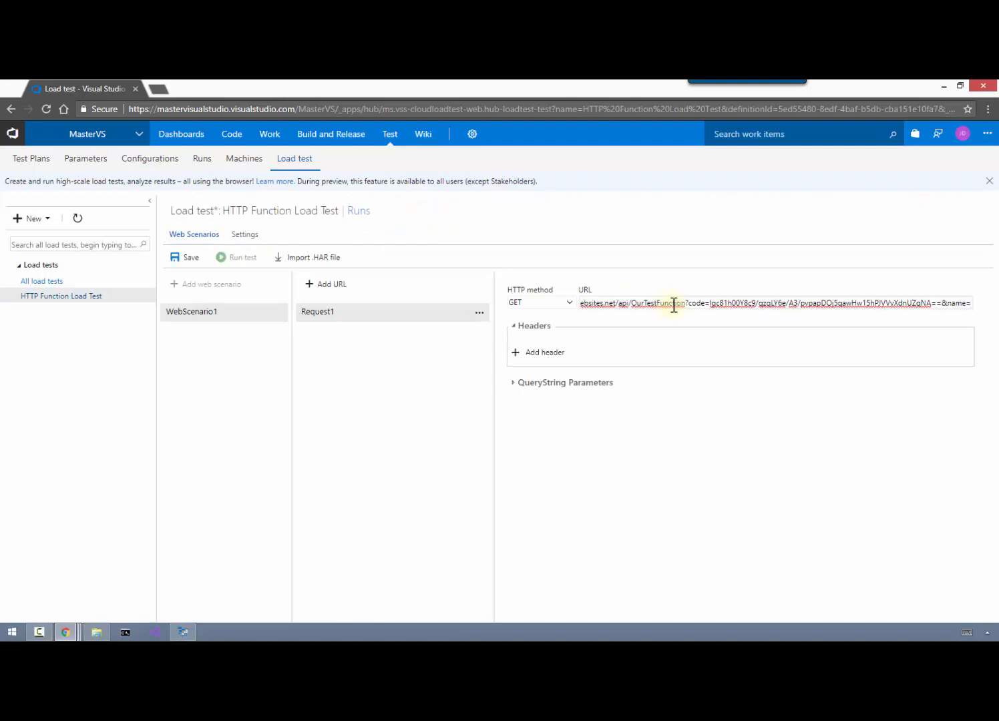
type("Azure123")
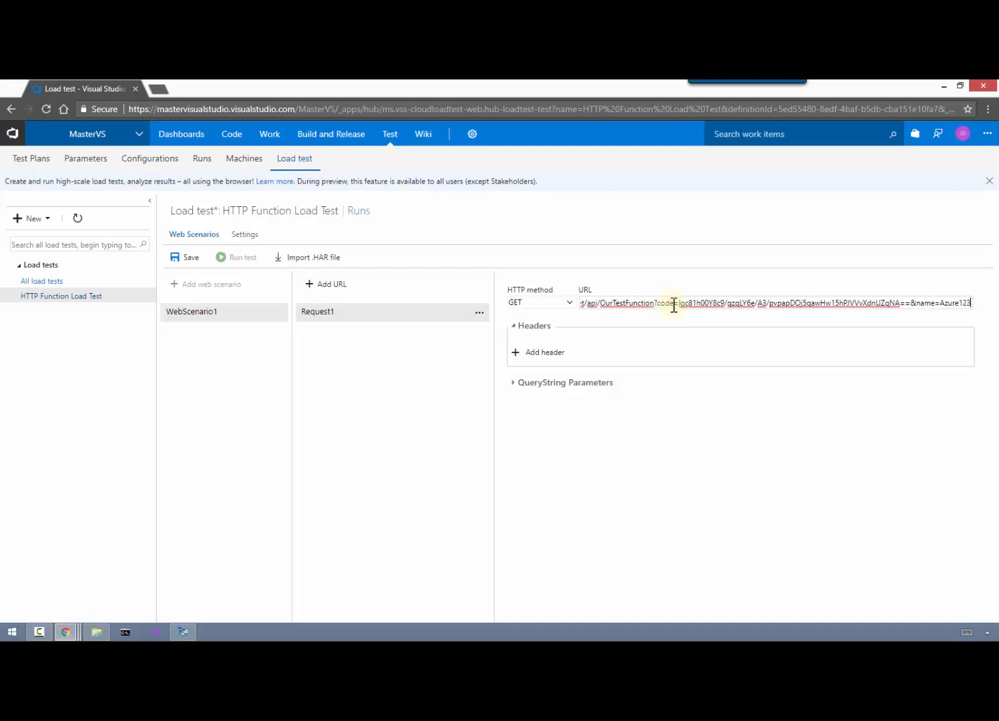
mouse_move(304, 262)
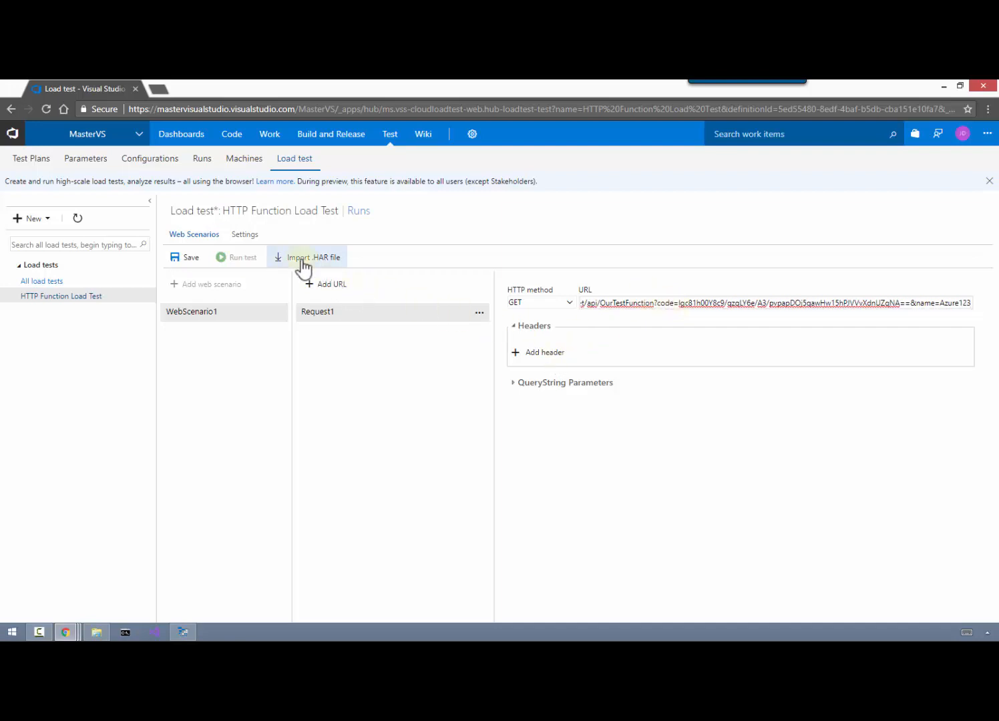
left_click(184, 257)
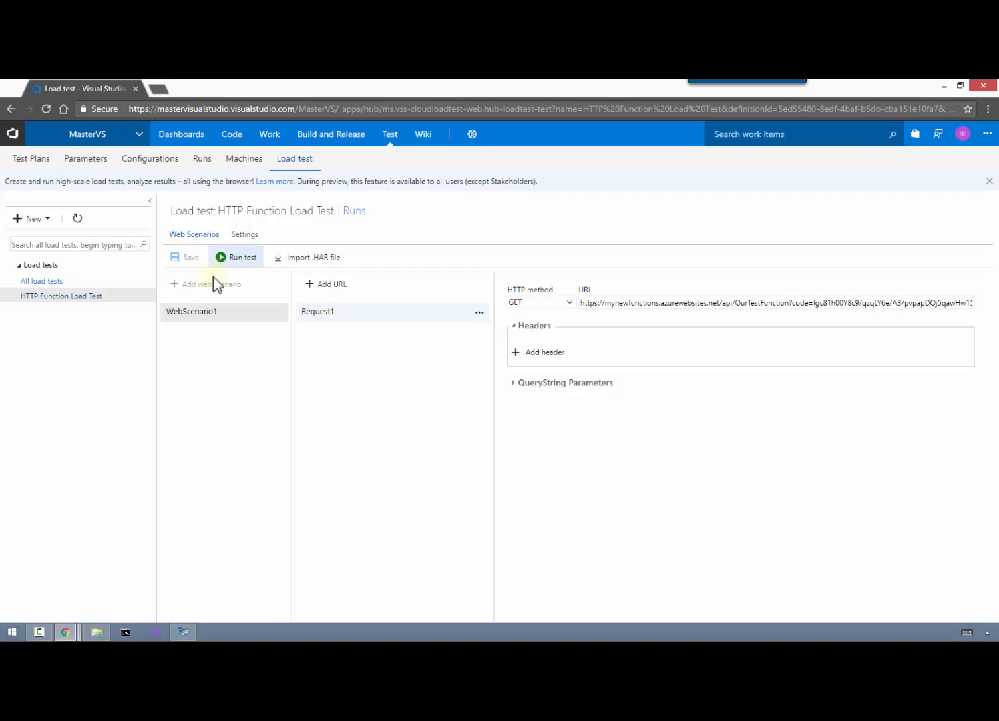
mouse_move(73, 603)
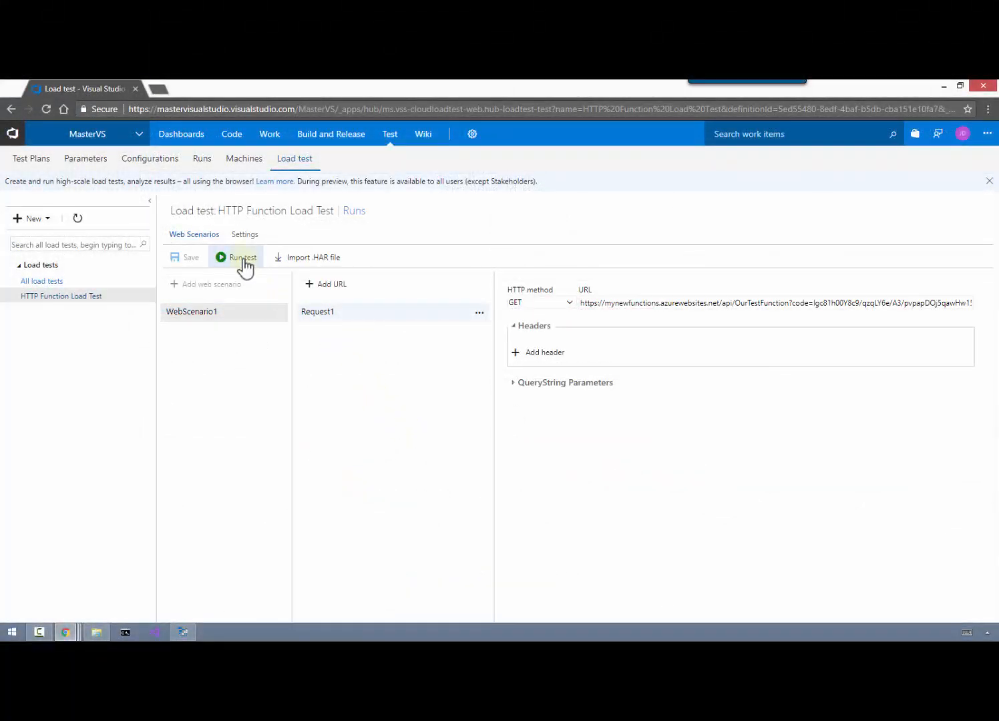
- Launch a new run of the HTTP Function Load Test
left_click(235, 257)
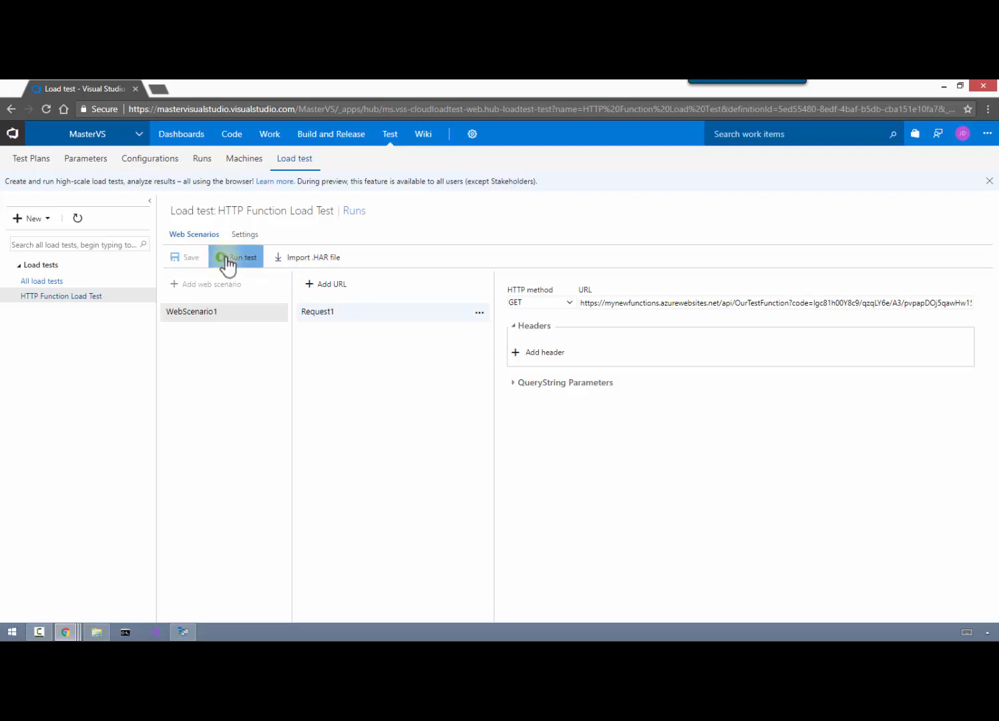
left_click(238, 257)
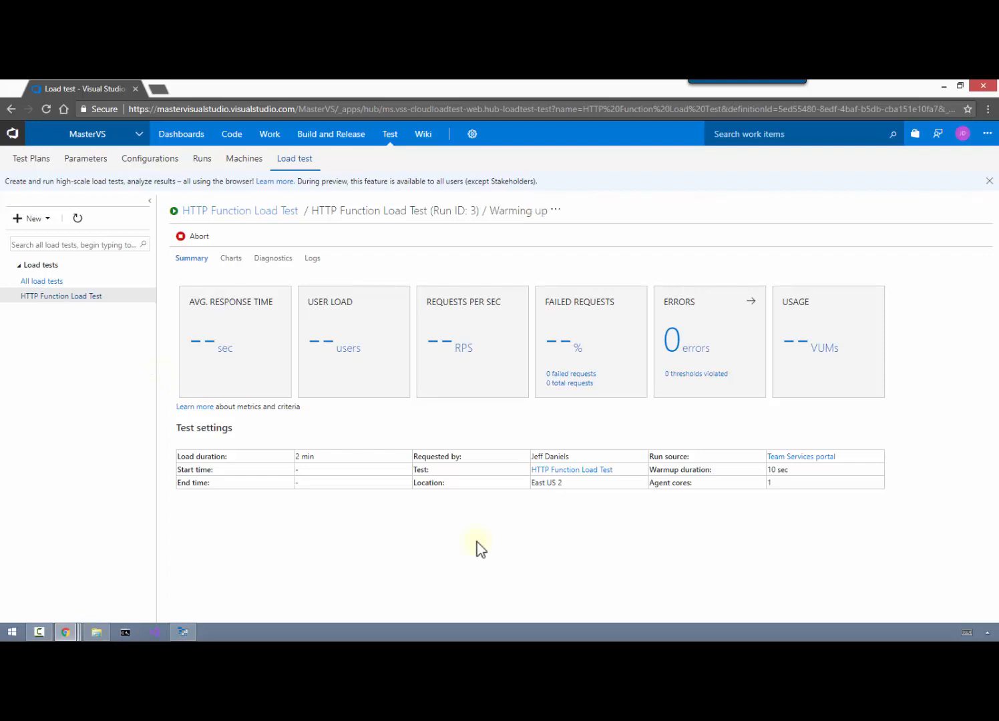
mouse_move(745, 504)
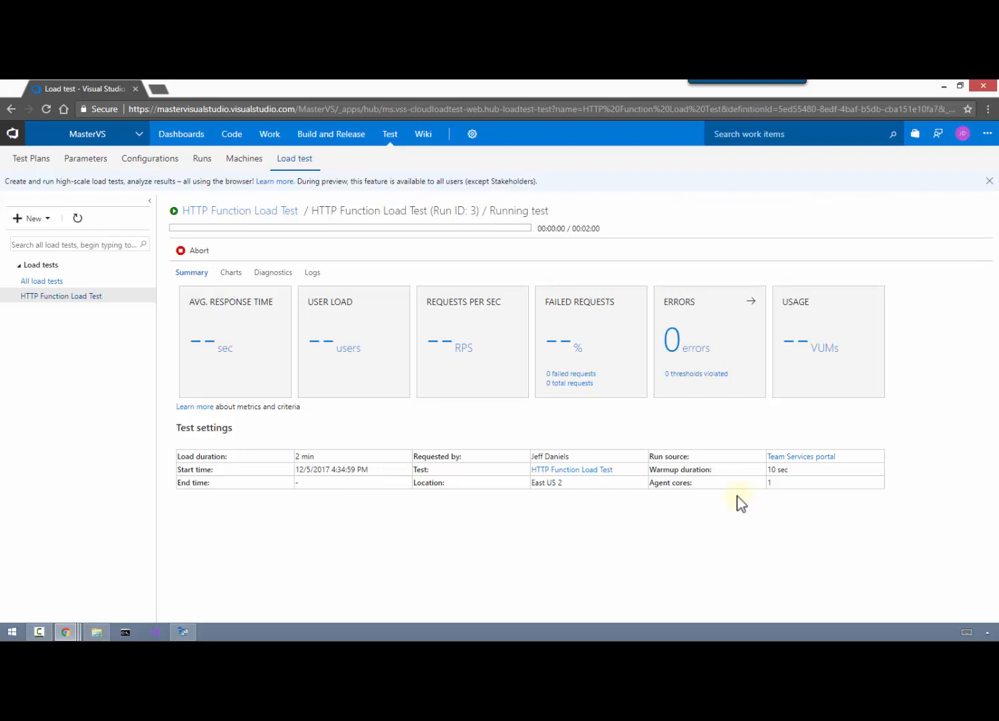
mouse_move(733, 507)
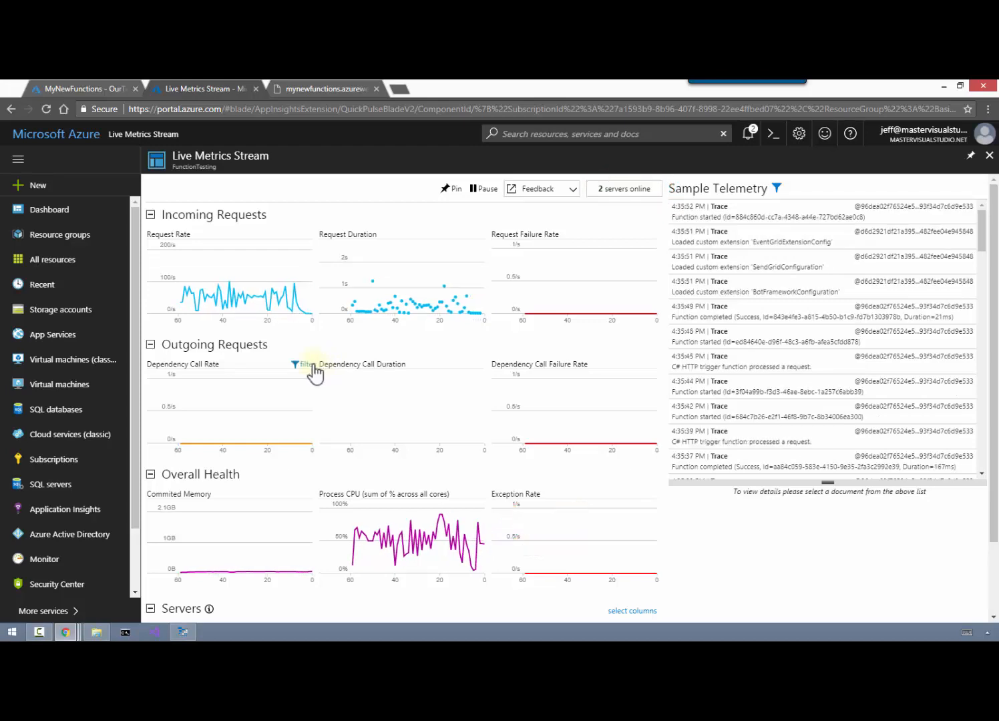
- Scroll the Live Metrics Stream to watch servers online rise from 2 to 3
scroll("down", 3)
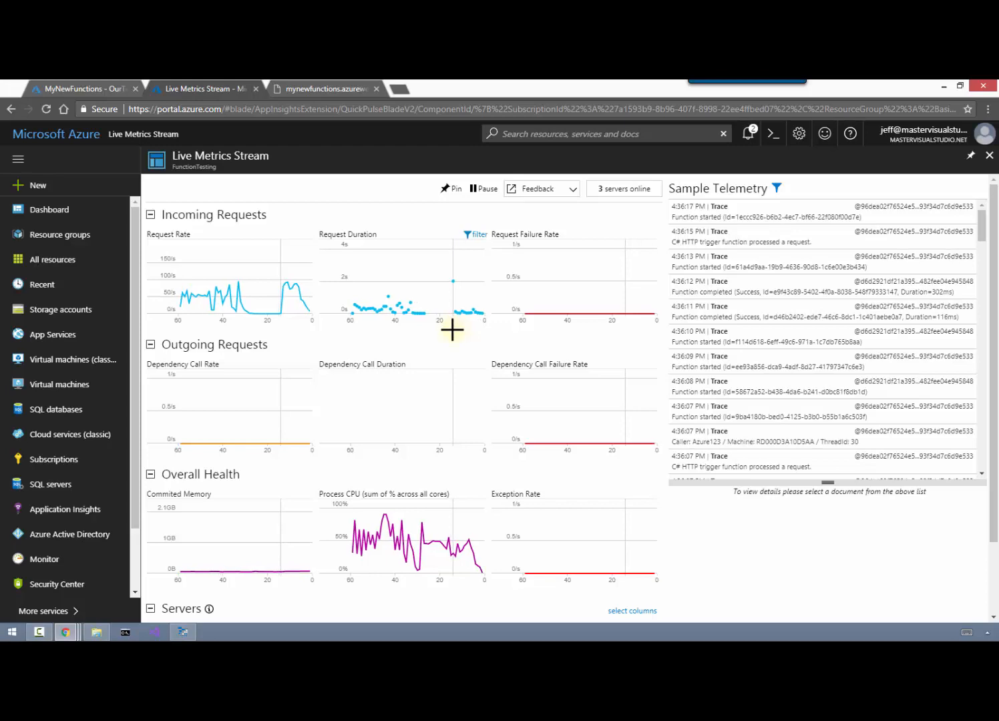
scroll("down", 3)
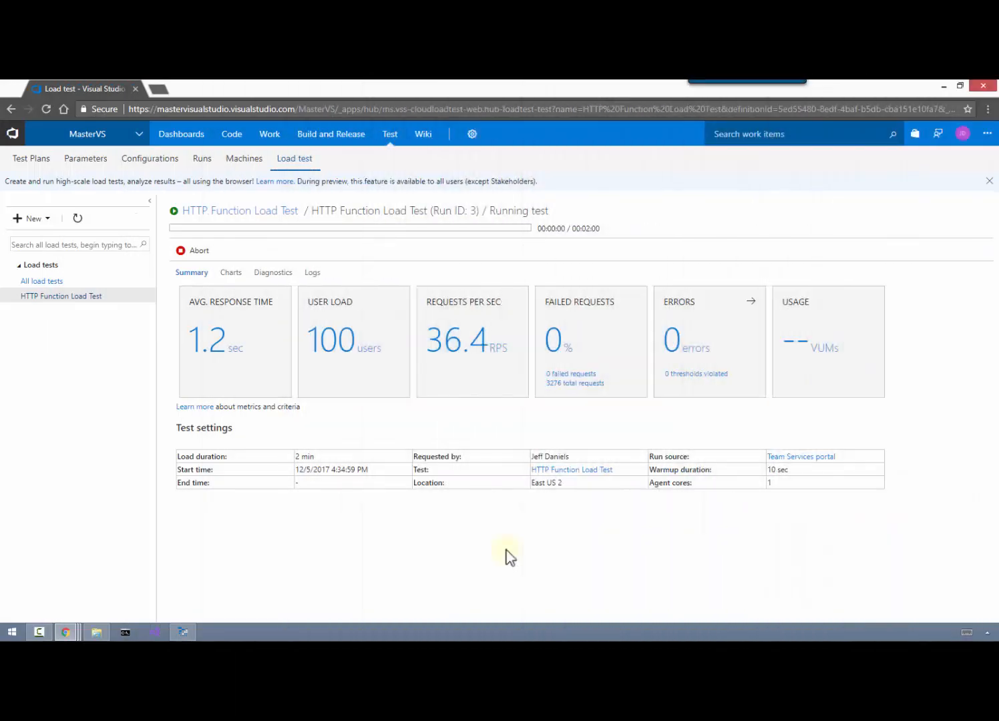
mouse_move(444, 552)
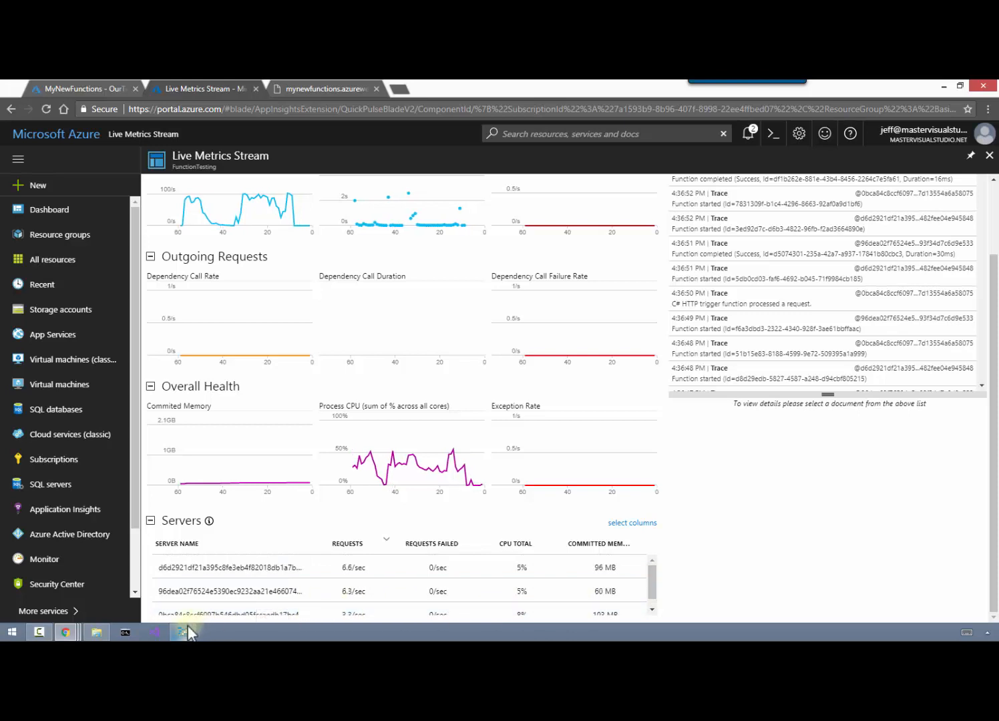
- Switch from the browser to Azure Storage Explorer
left_click(182, 632)
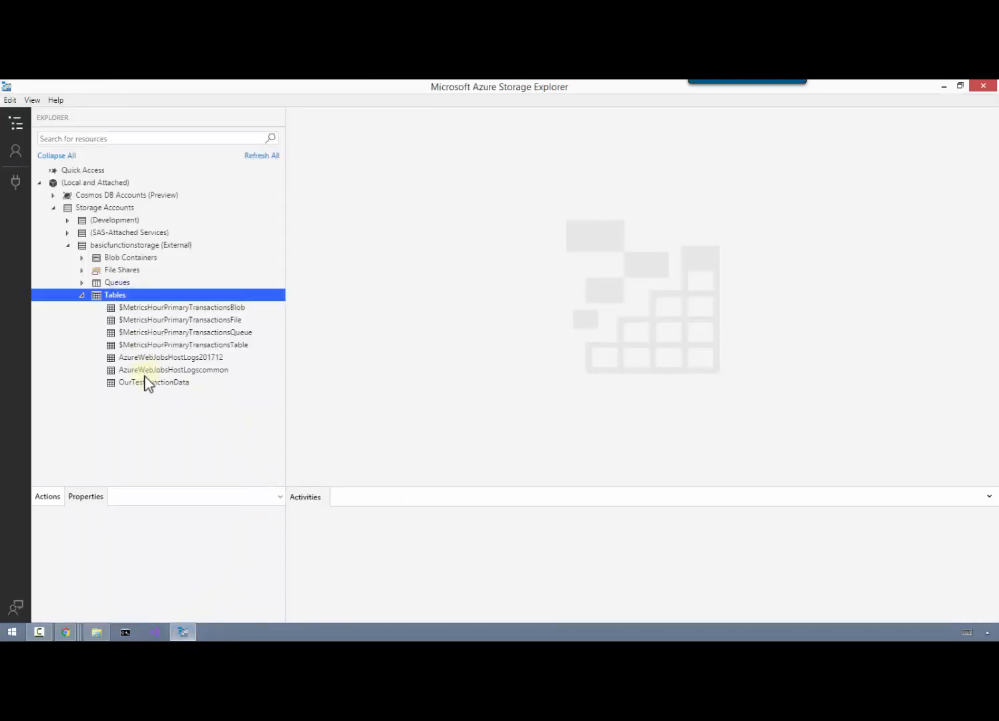
- Browse OurTestFunctionData rows to compare the Machine column, then return to Live Metrics
double_click(155, 382)
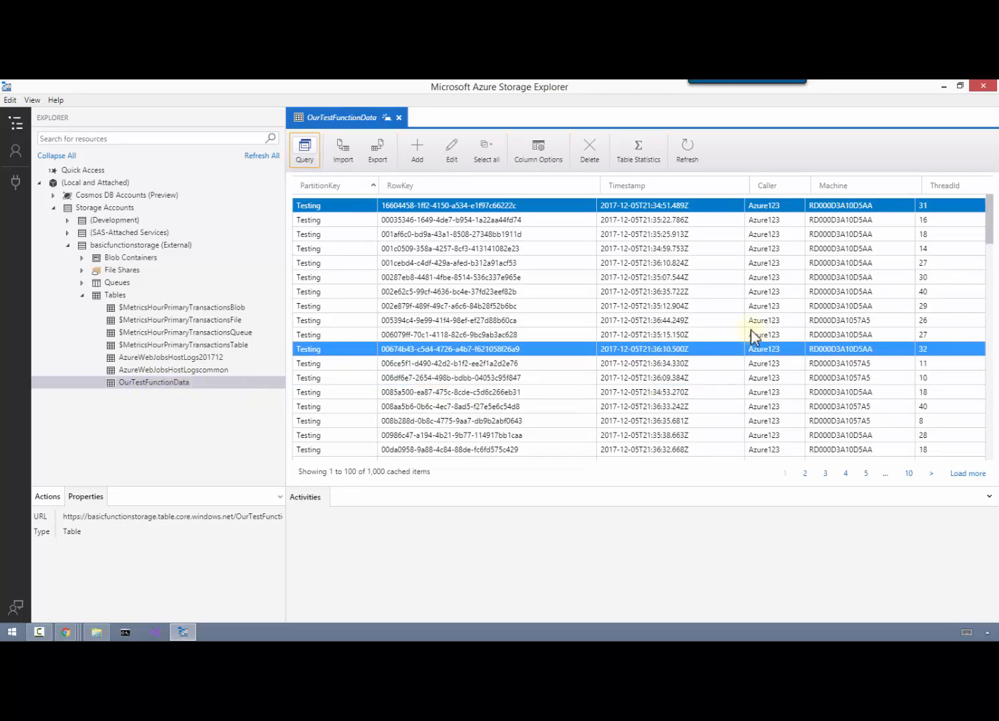
left_click(855, 363)
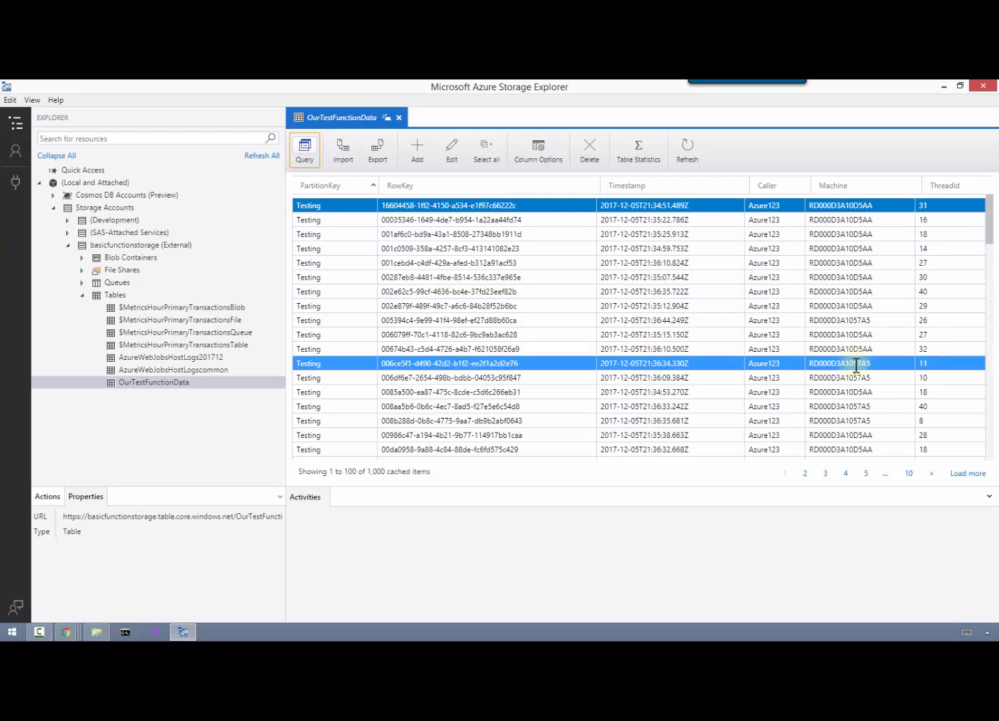
left_click(853, 334)
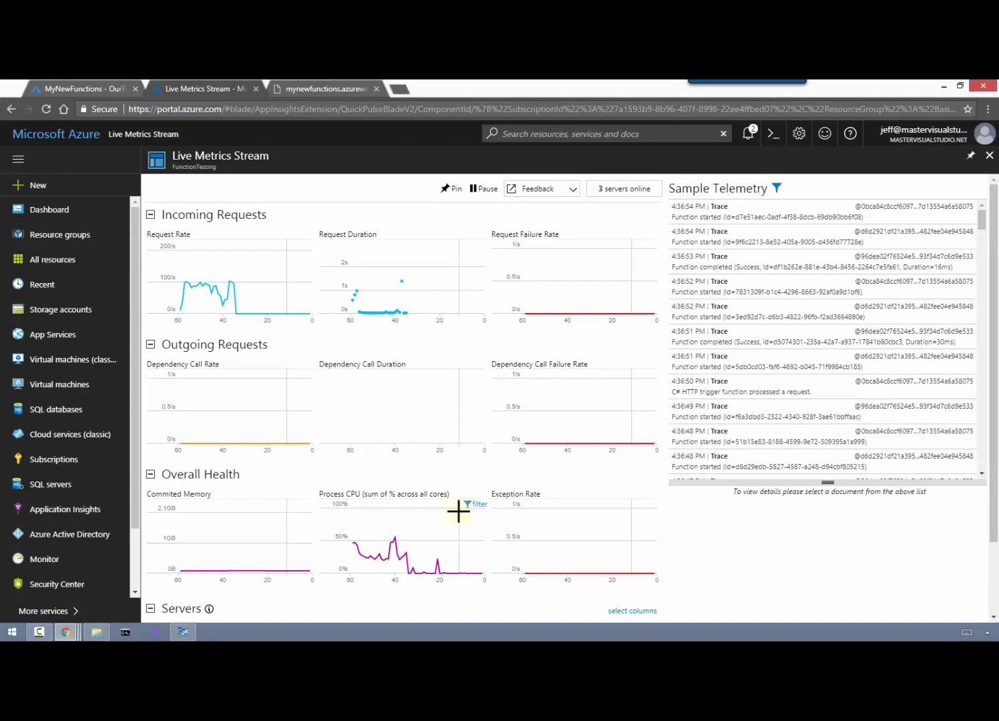
- Switch back to the Visual Studio Team Services load test run
left_click(80, 88)
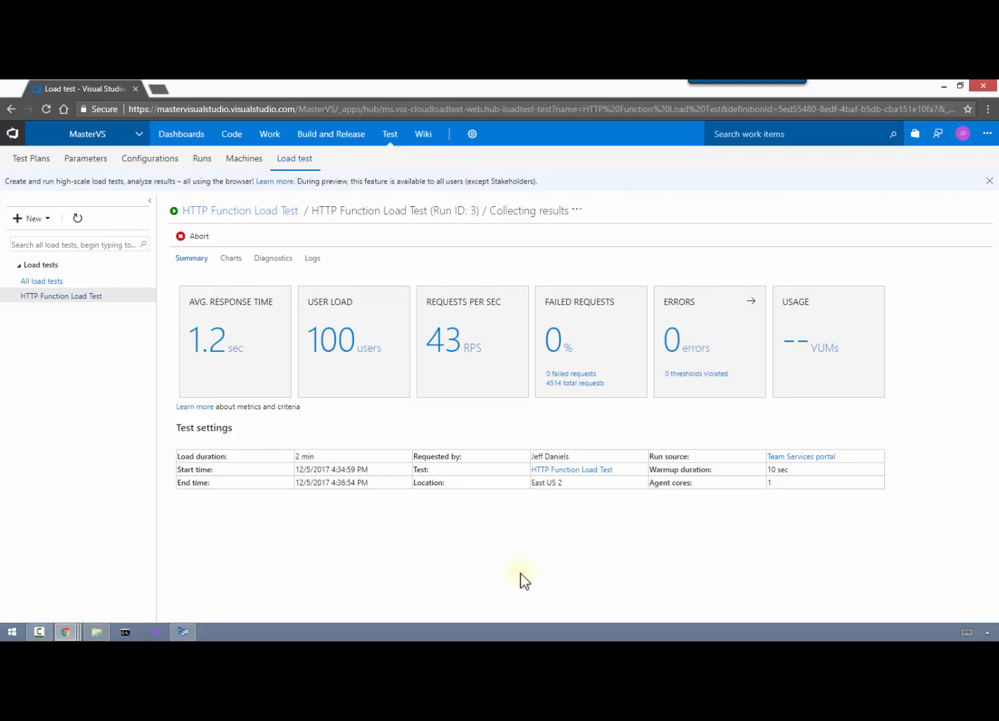
- Return to OurTestFunction's code in the Azure portal via the MyNewFunctions browser tab
left_click(200, 88)
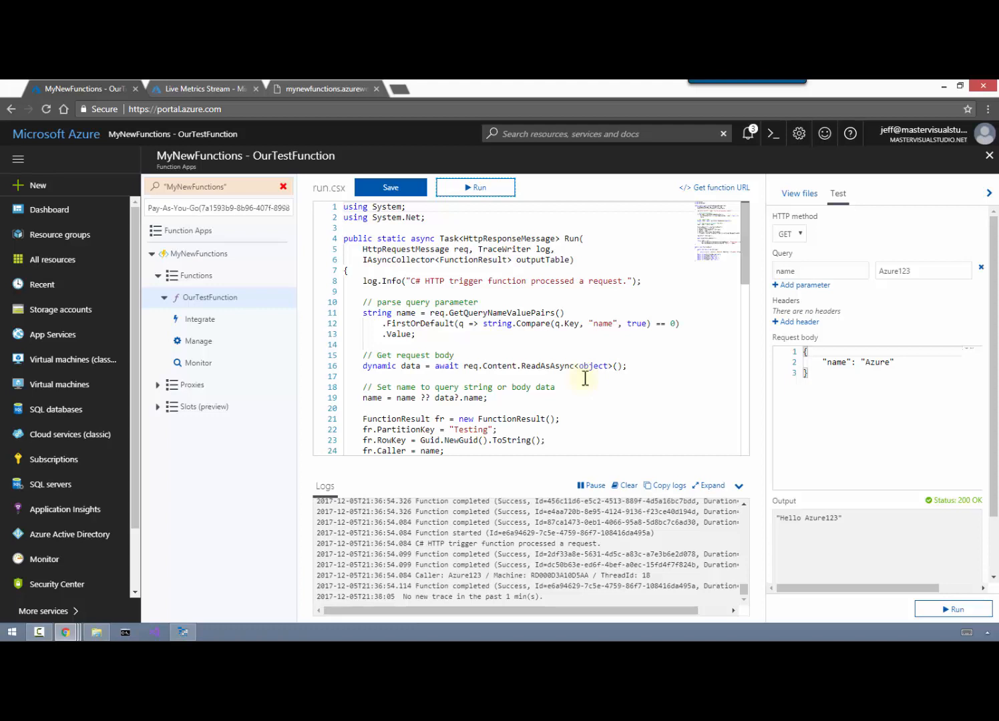
- Look through run.csx and go to OurTestFunction's Monitor page from the function app tree
scroll("down", 3)
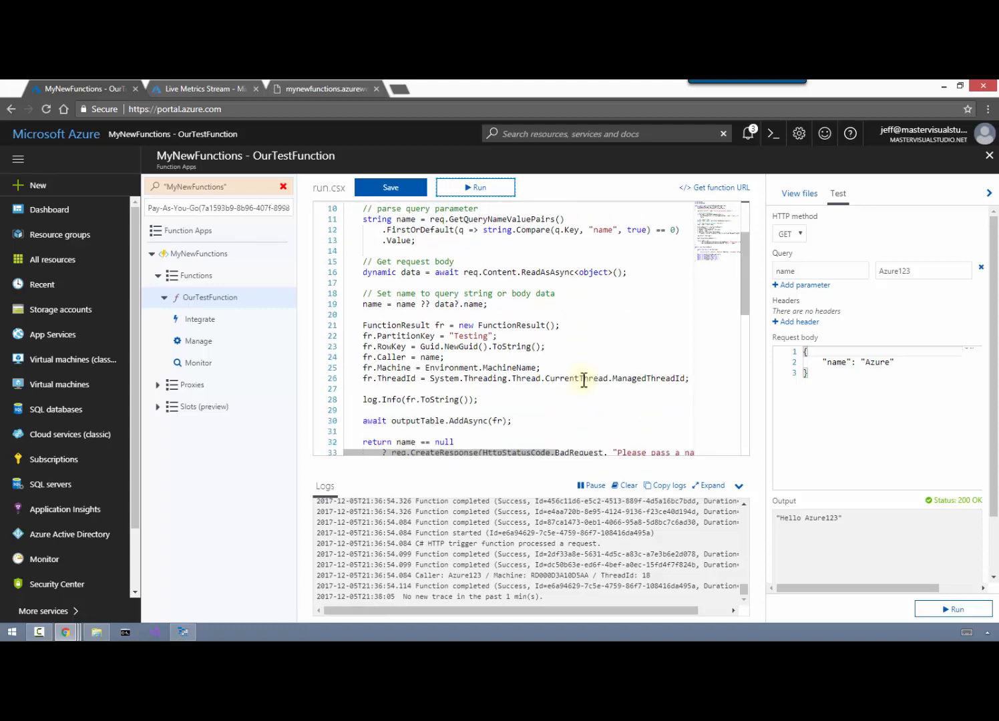
scroll("down", 3)
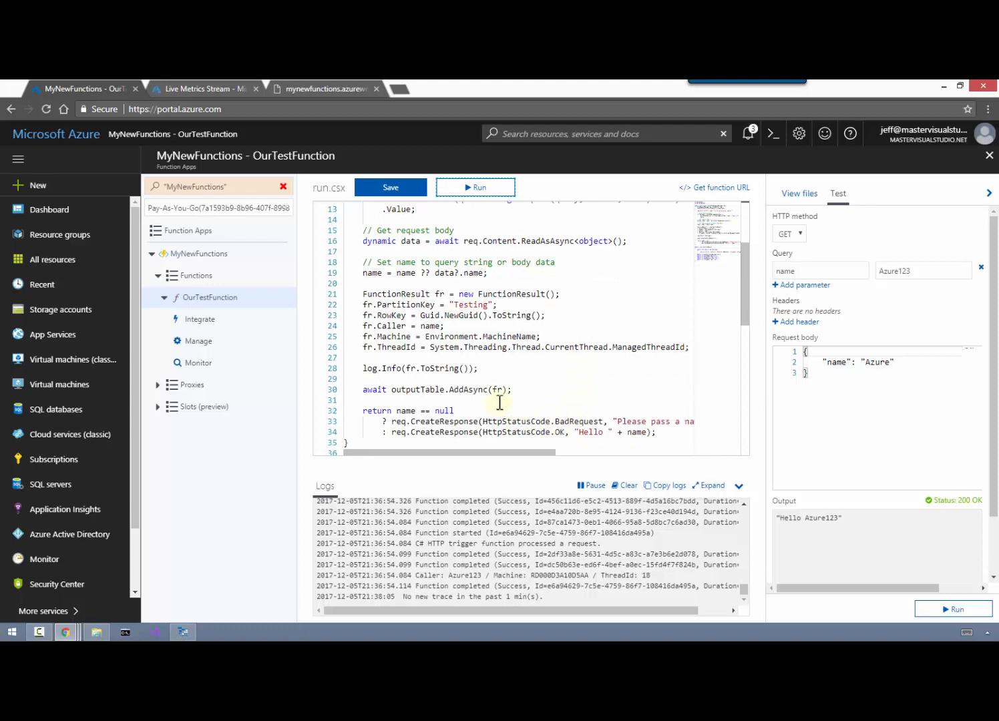
left_click(198, 363)
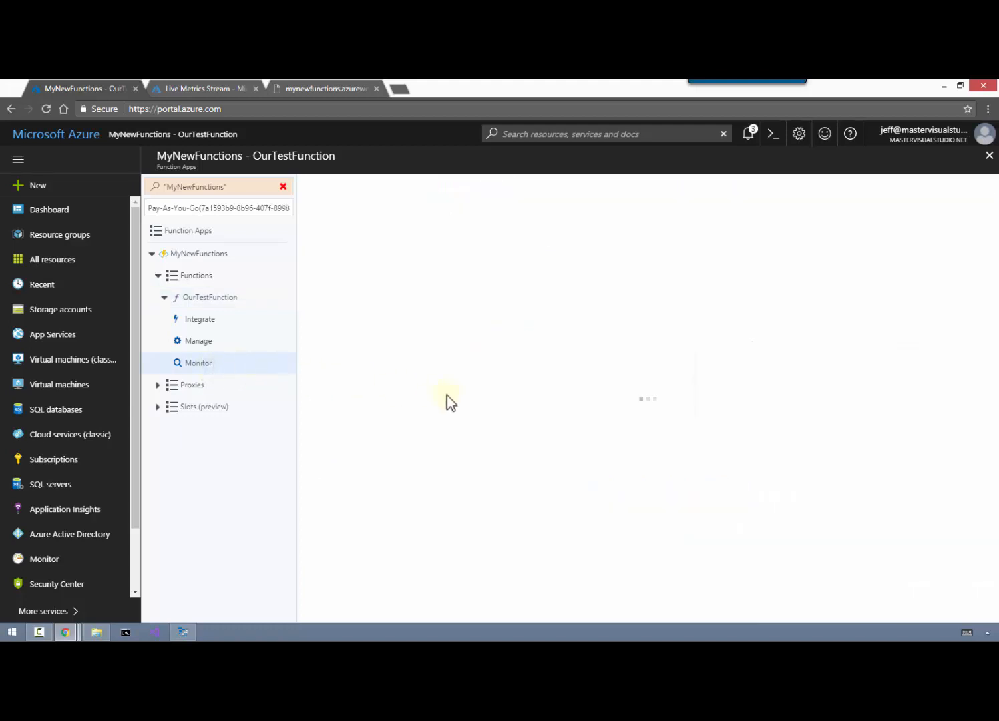